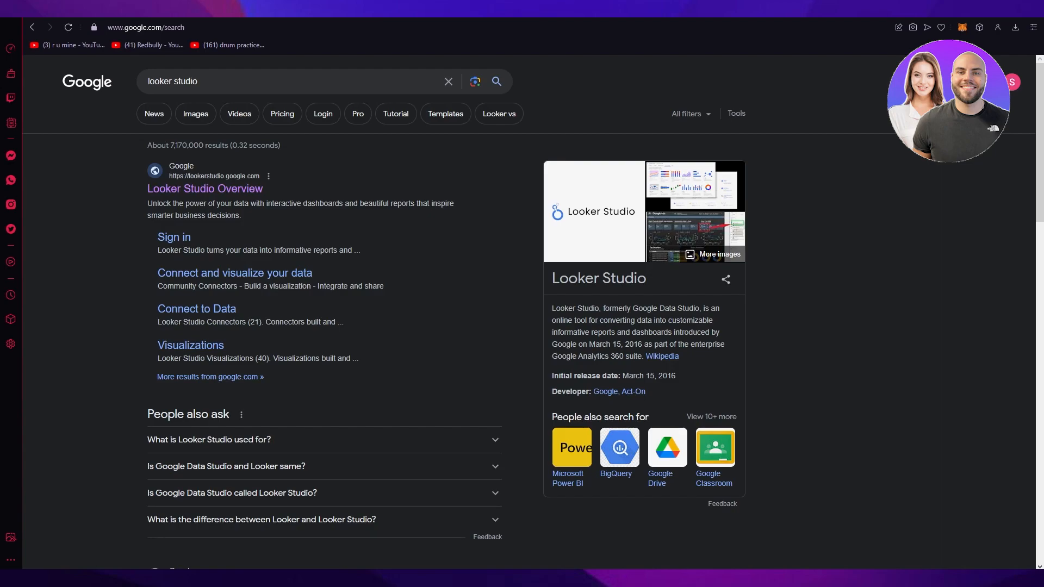
mouse_move(314, 194)
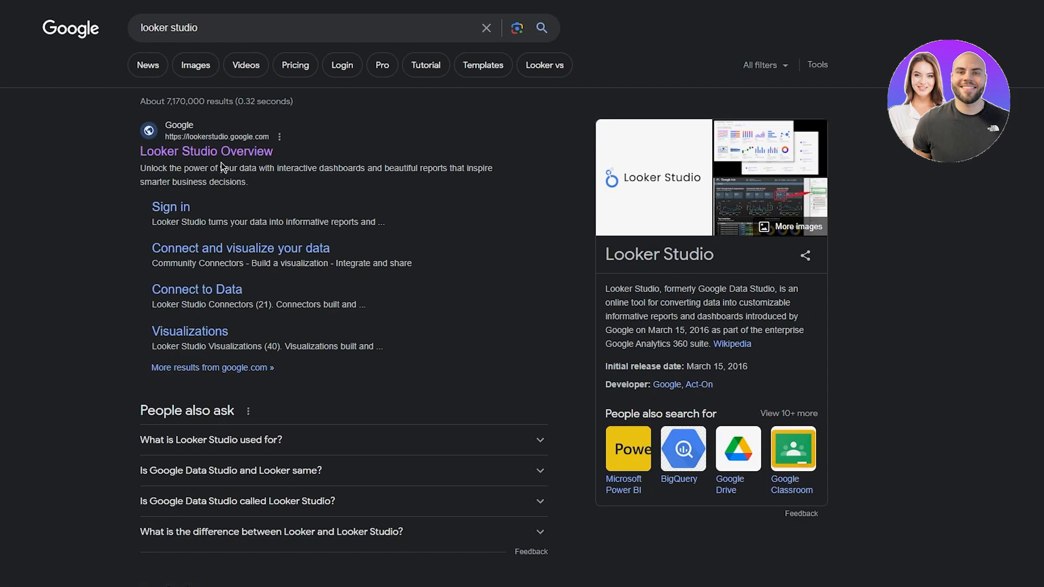
mouse_move(205, 151)
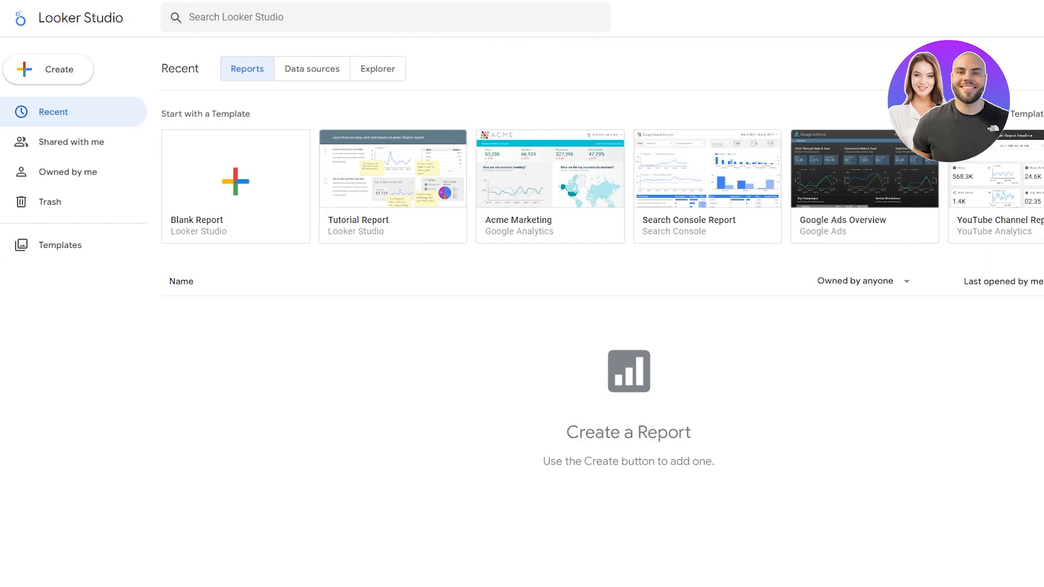
mouse_move(988, 172)
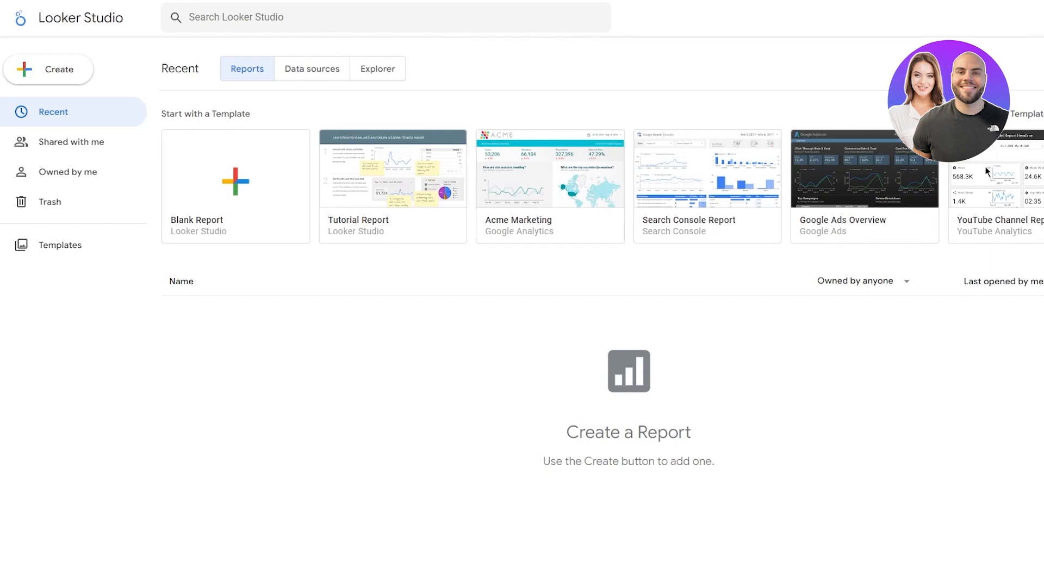
- Start a new report from the Create menu
click(48, 69)
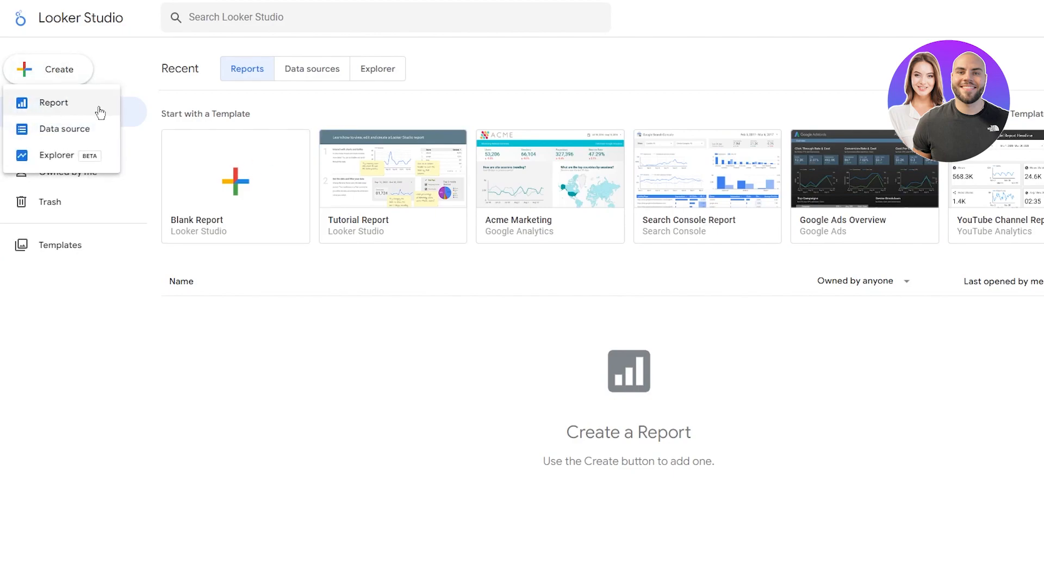
mouse_move(66, 107)
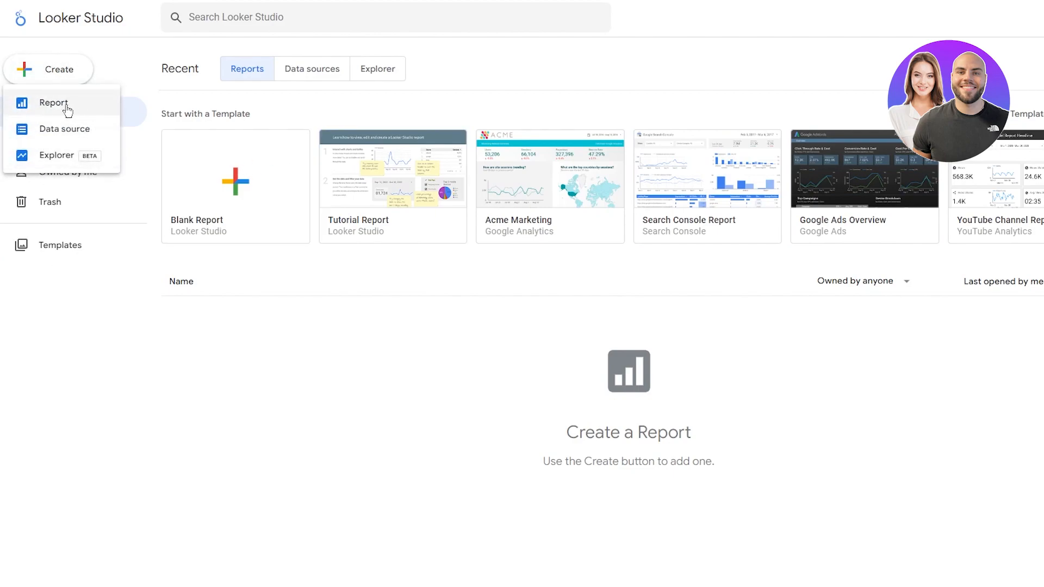
mouse_move(97, 158)
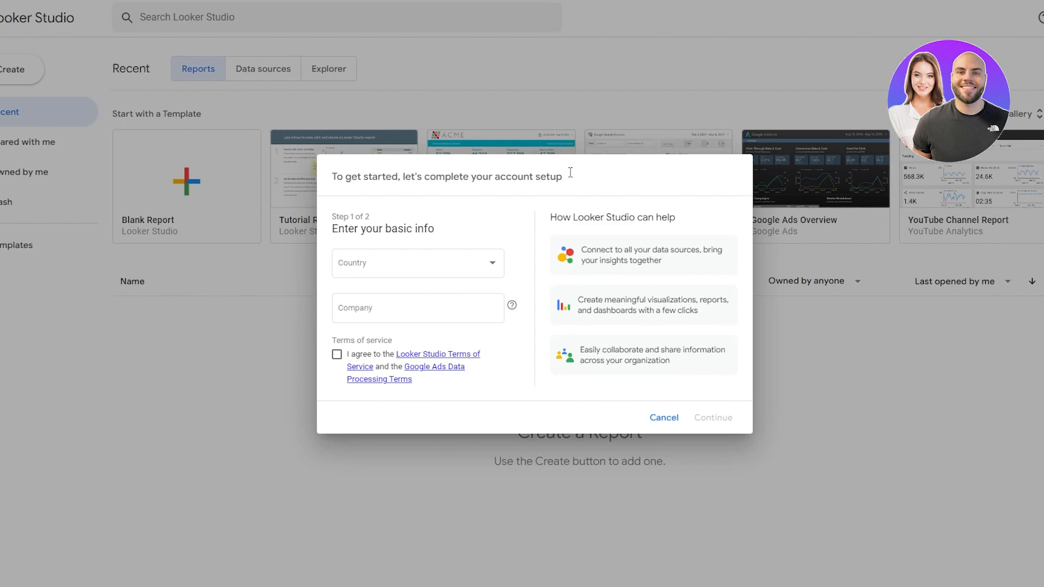
mouse_move(570, 172)
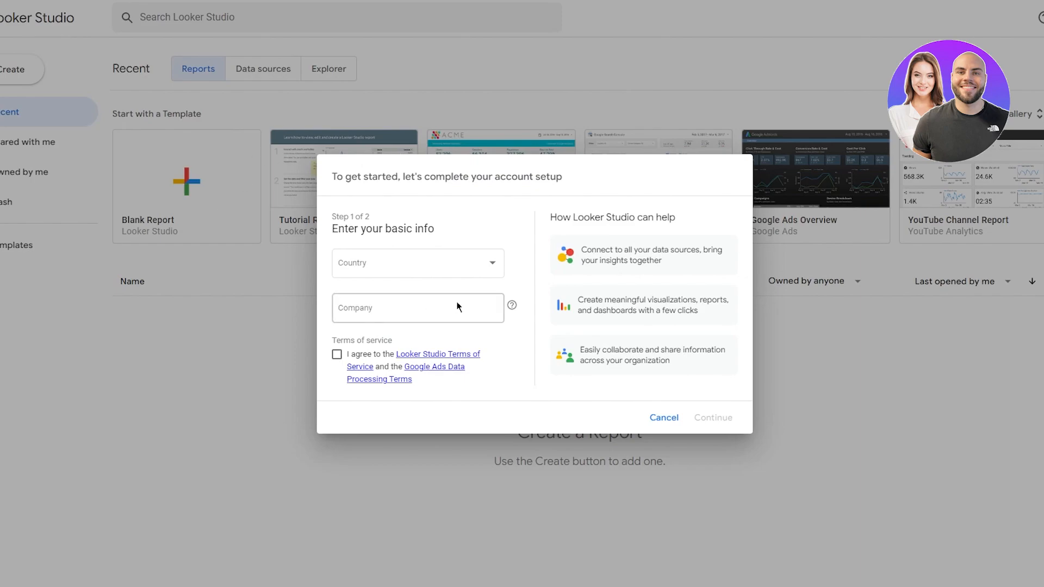
- Choose Pakistan as country, enter company 'kuhgiug', accept the Terms of Service and continue
click(418, 262)
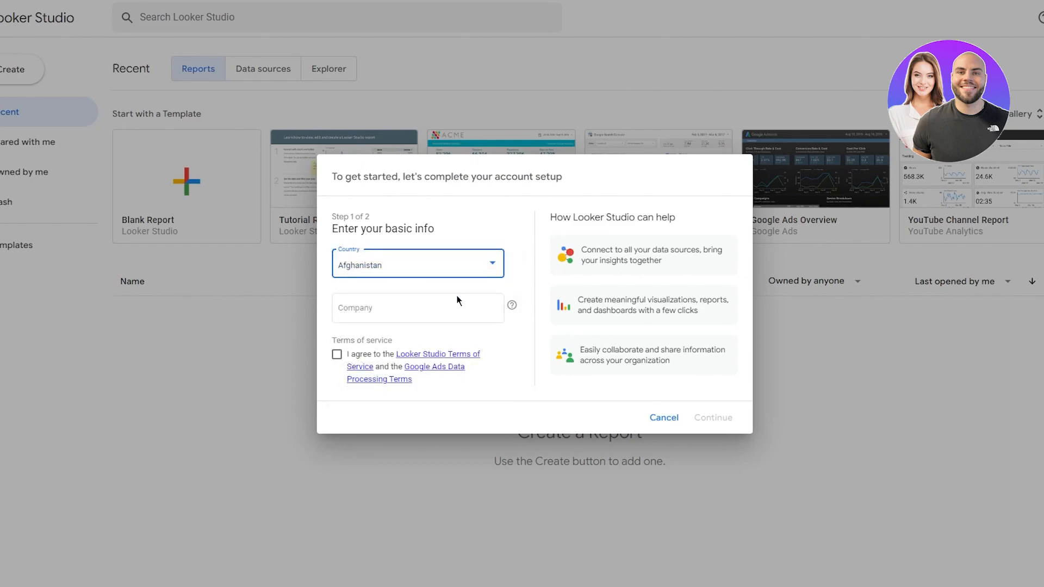
click(490, 264)
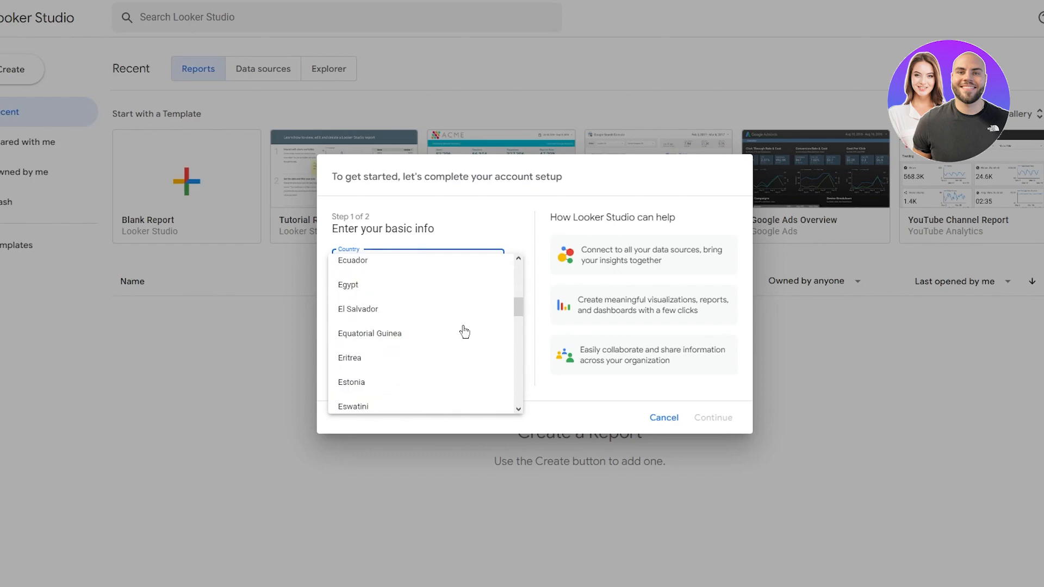
scroll(down, 3)
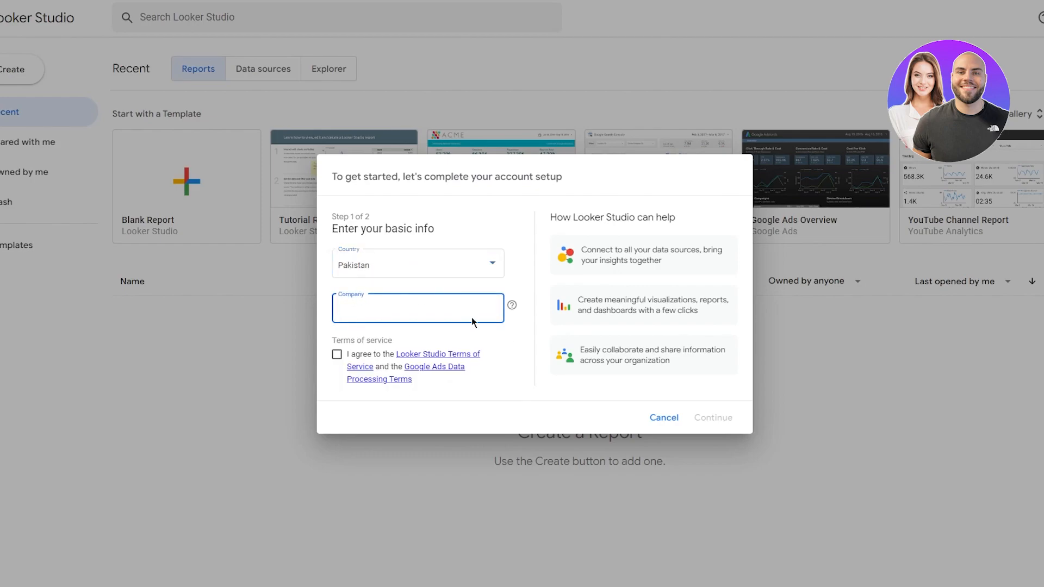
text(kuhgiug)
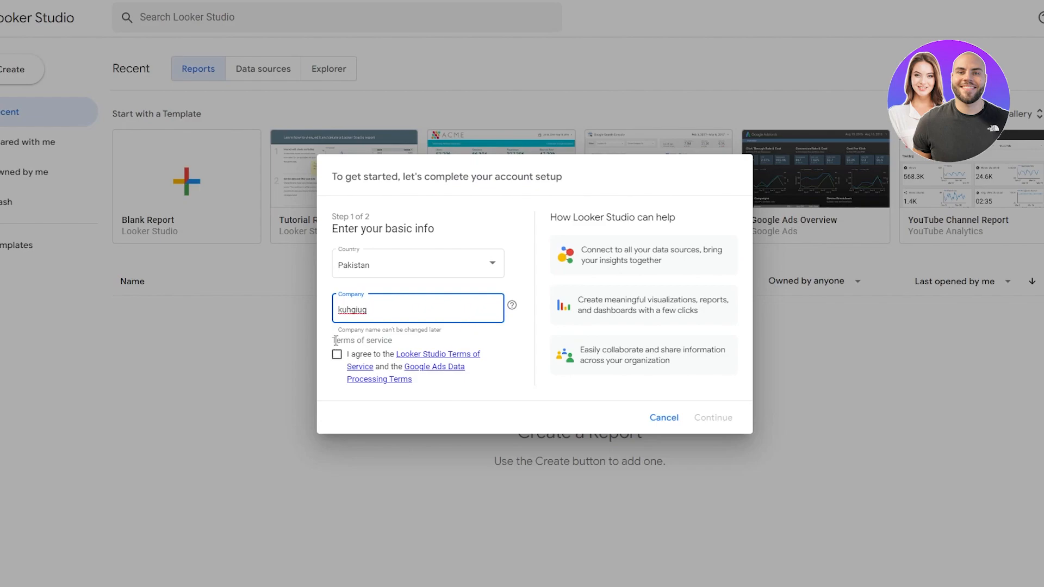
click(336, 354)
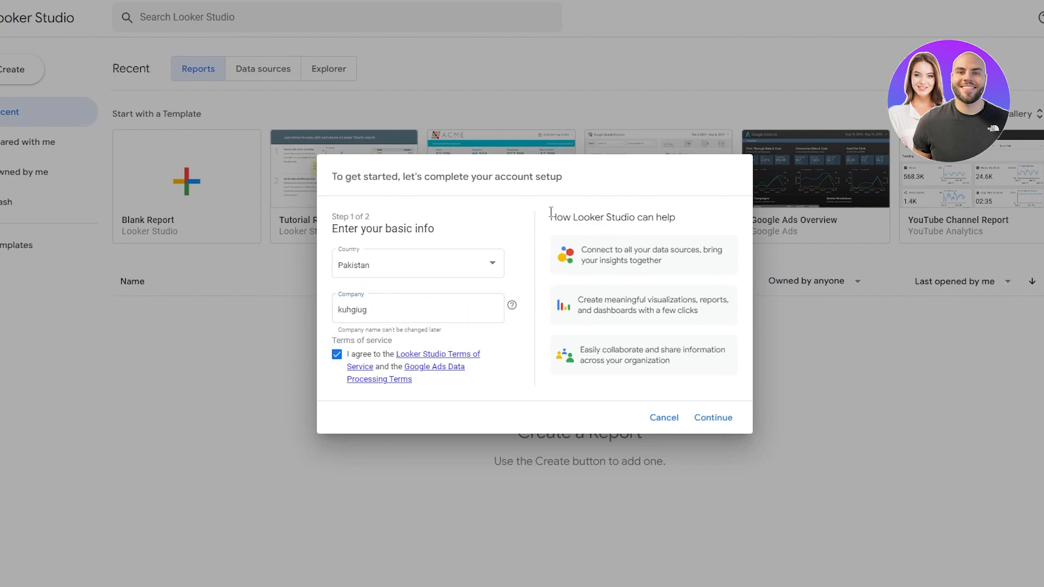
mouse_move(705, 217)
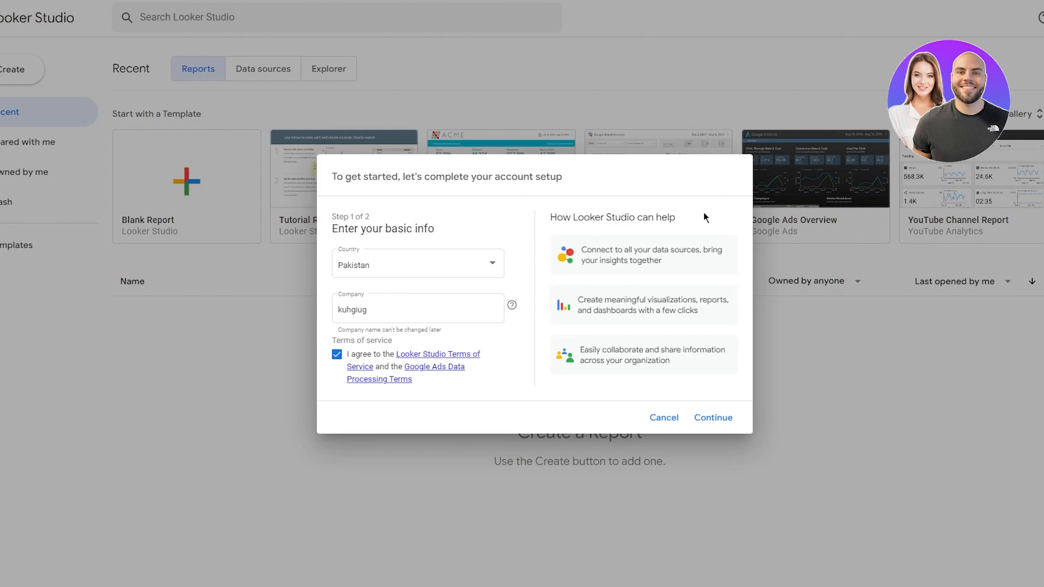
click(712, 418)
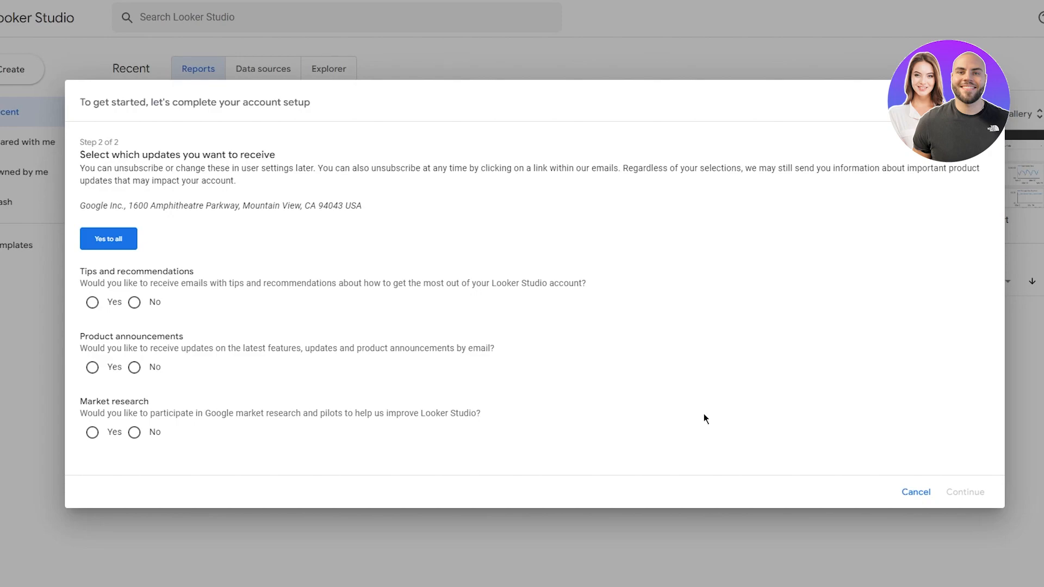
mouse_move(391, 311)
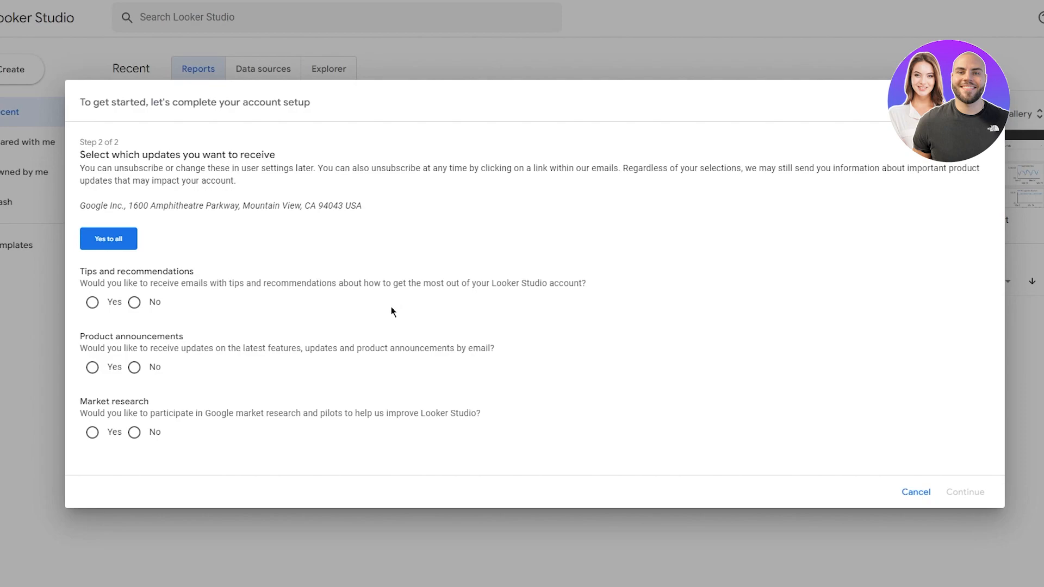
mouse_move(172, 154)
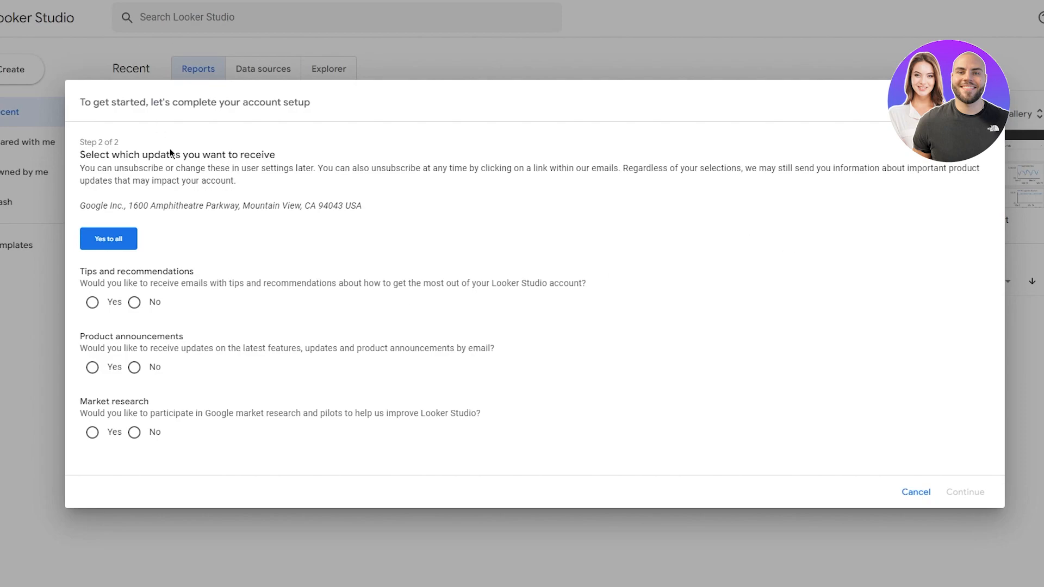
- Answer No to product announcement and market research emails, then submit the setup
click(133, 432)
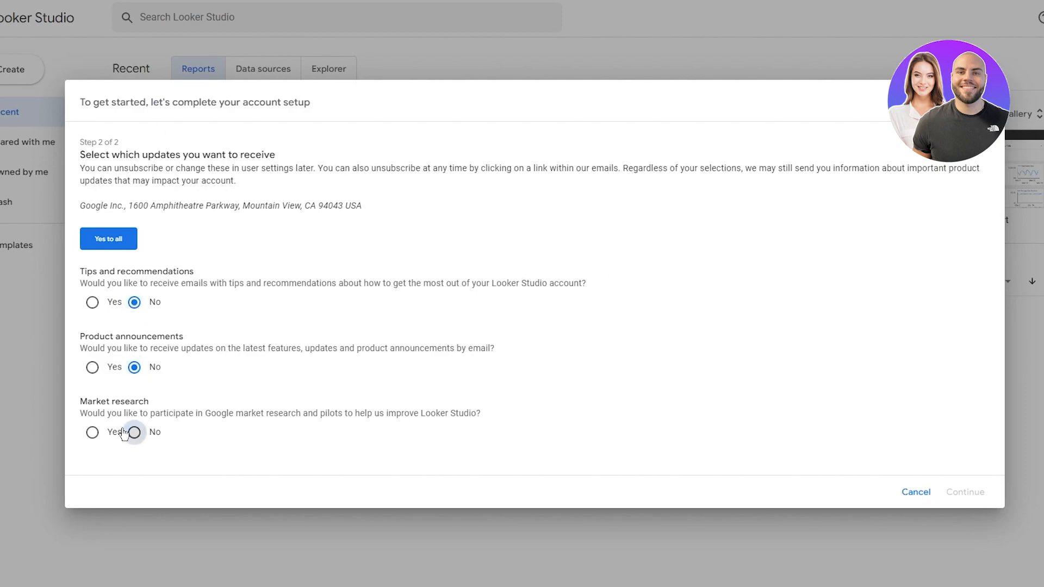
click(133, 432)
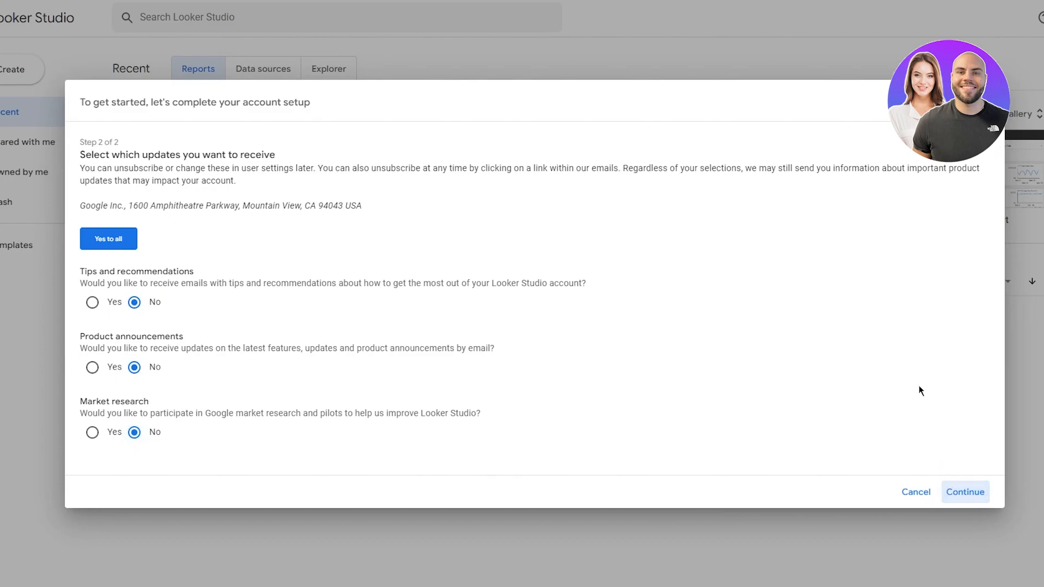
click(964, 492)
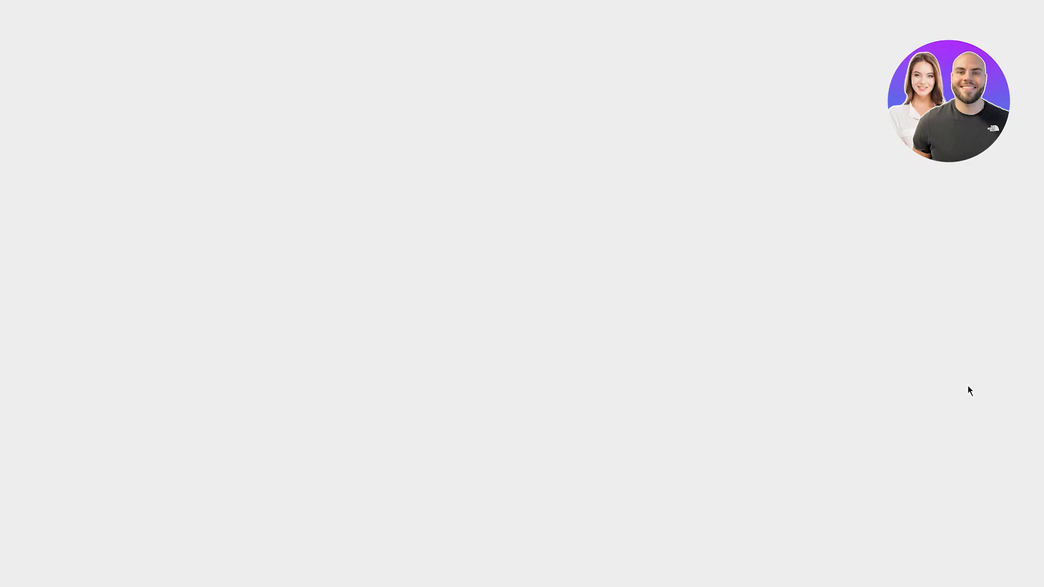
click(217, 50)
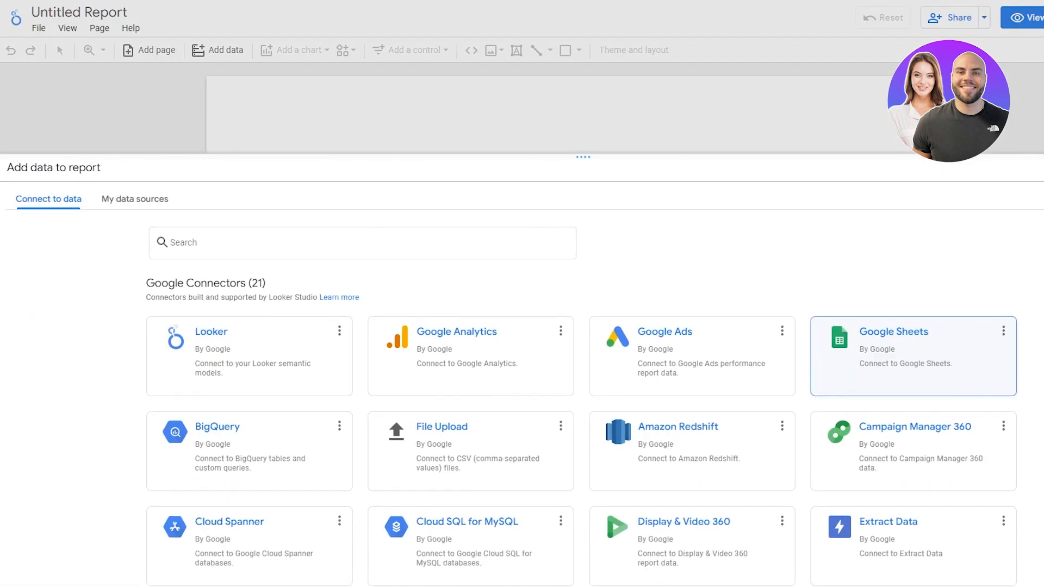
scroll(down, 3)
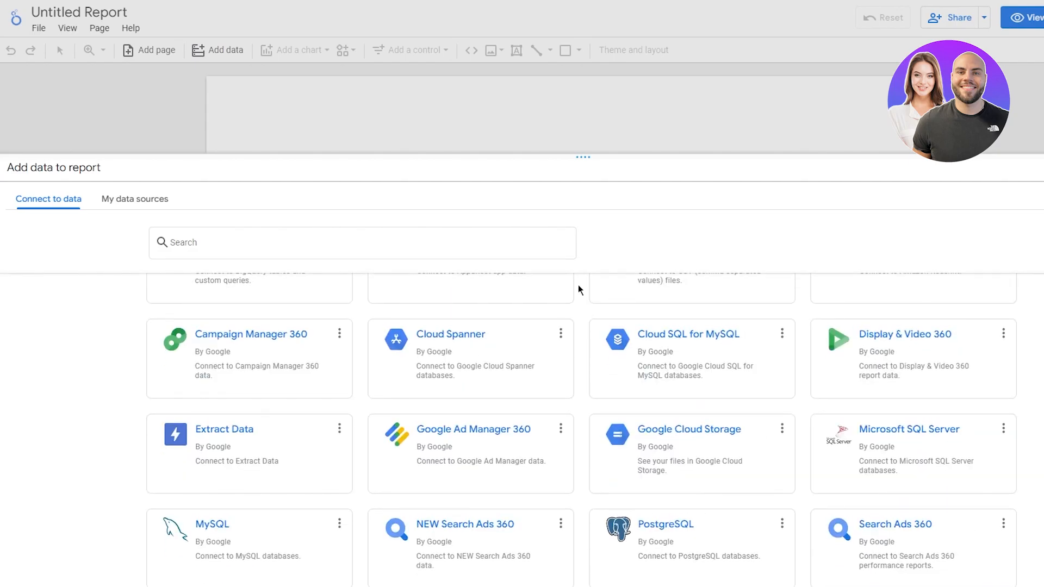
scroll(up, 3)
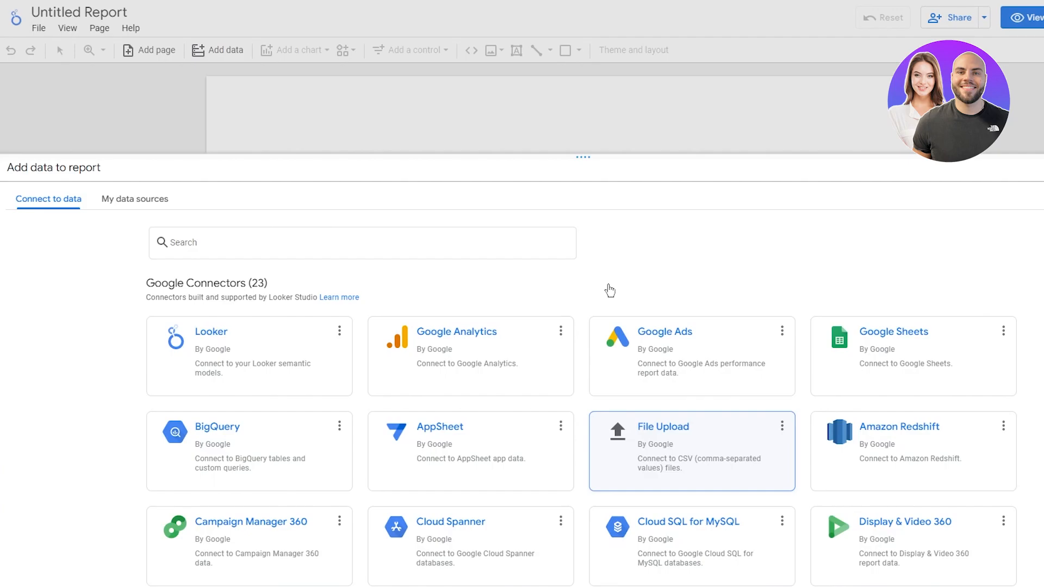
mouse_move(139, 391)
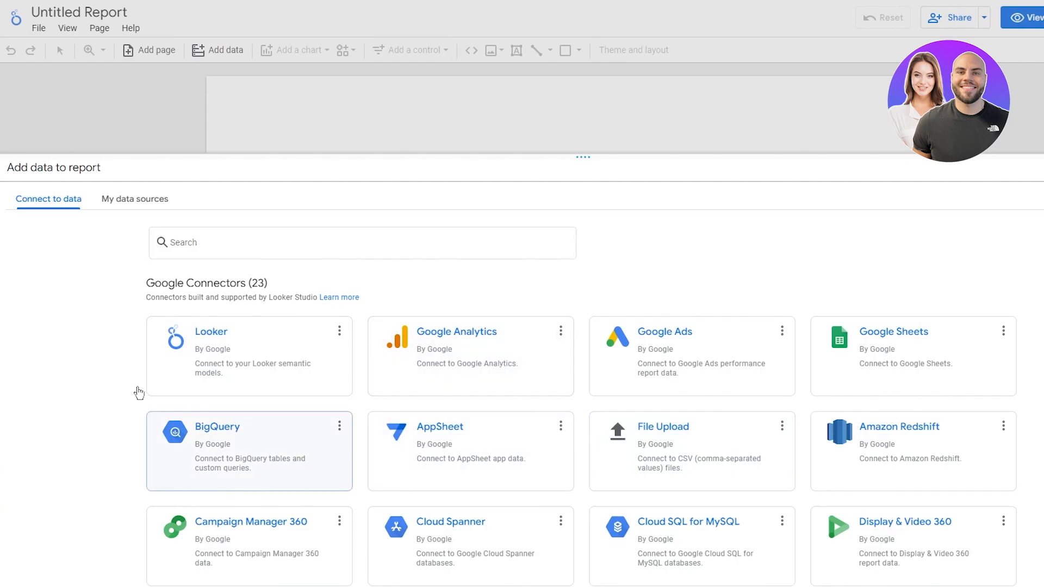
scroll(down, 3)
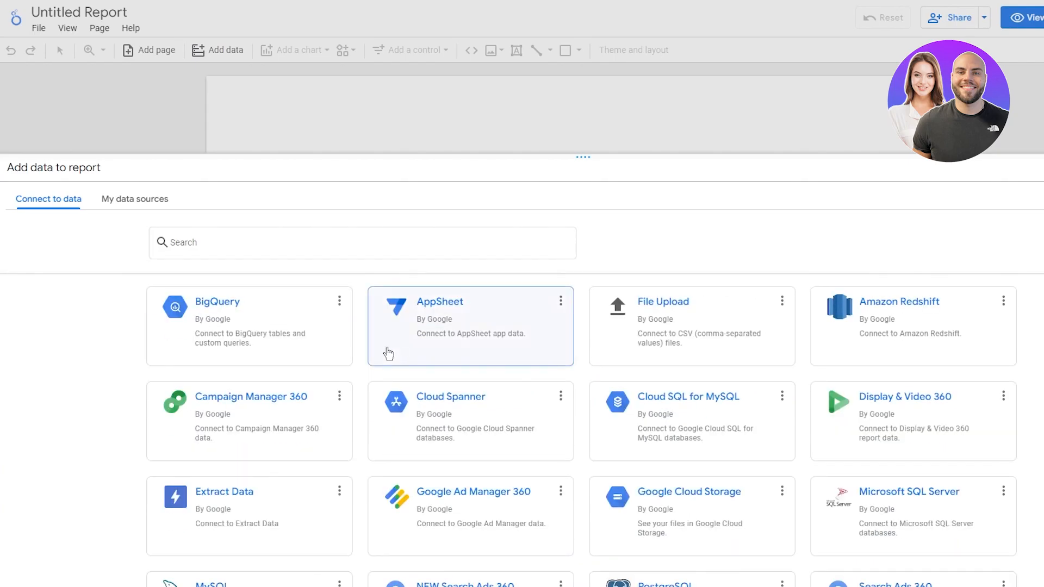
mouse_move(763, 271)
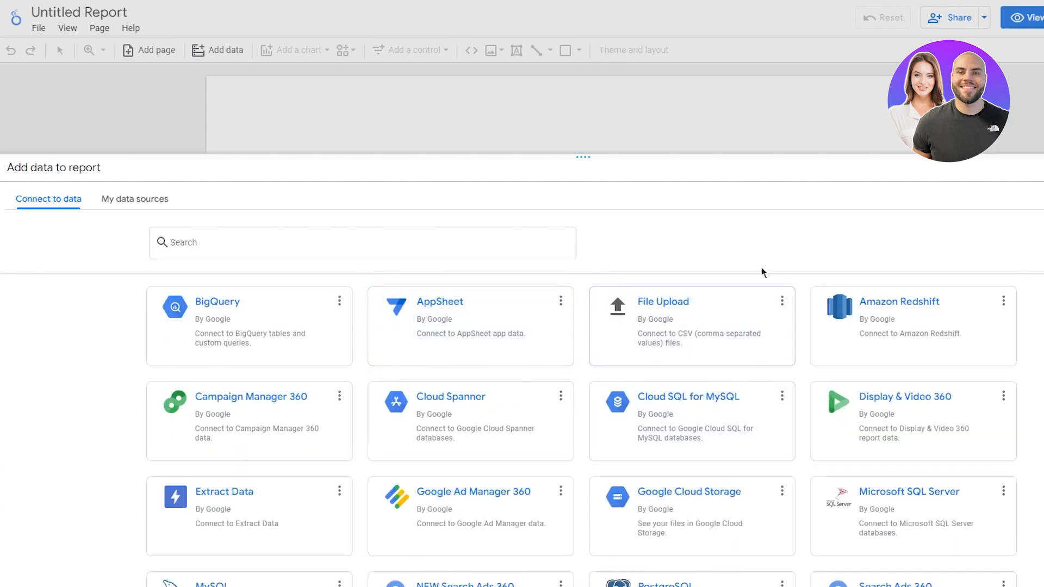
scroll(up, 3)
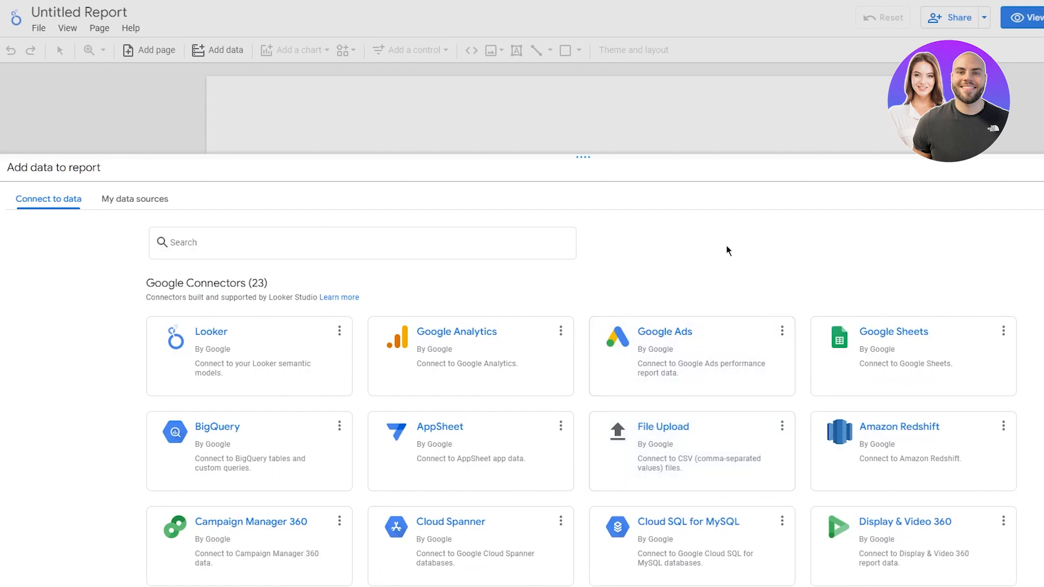
scroll(down, 3)
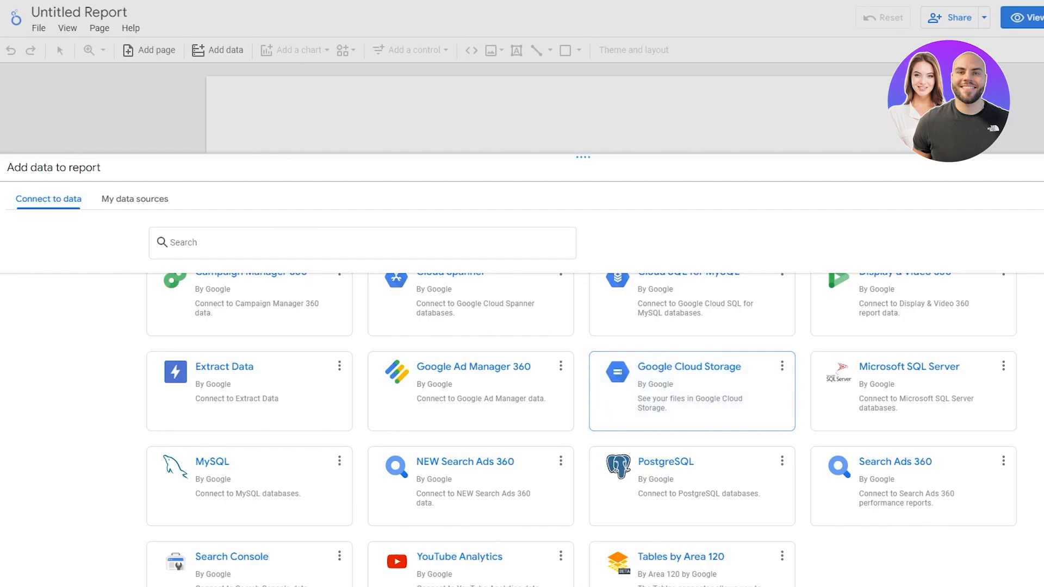
mouse_move(715, 318)
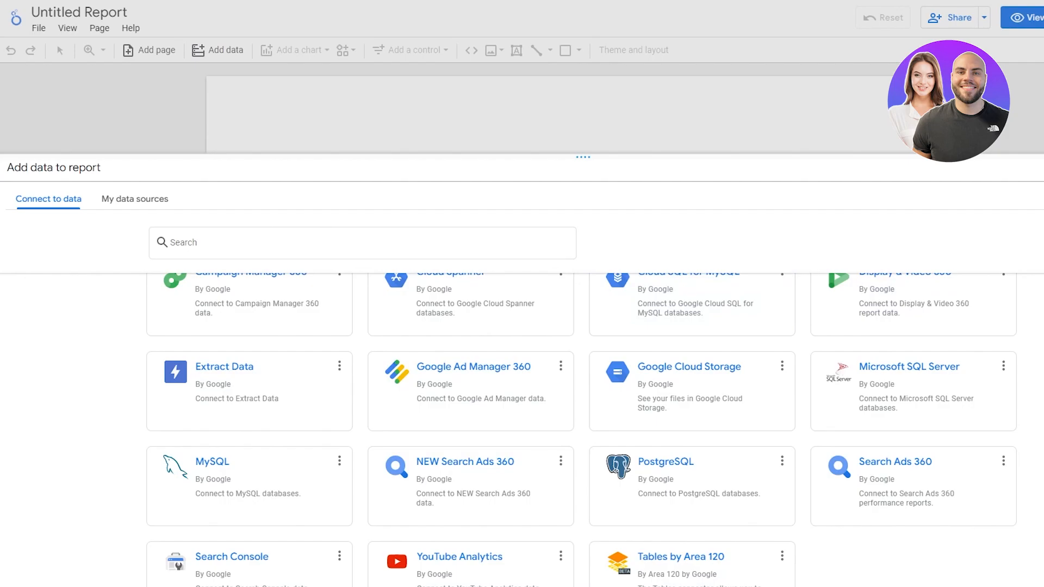
scroll(down, 3)
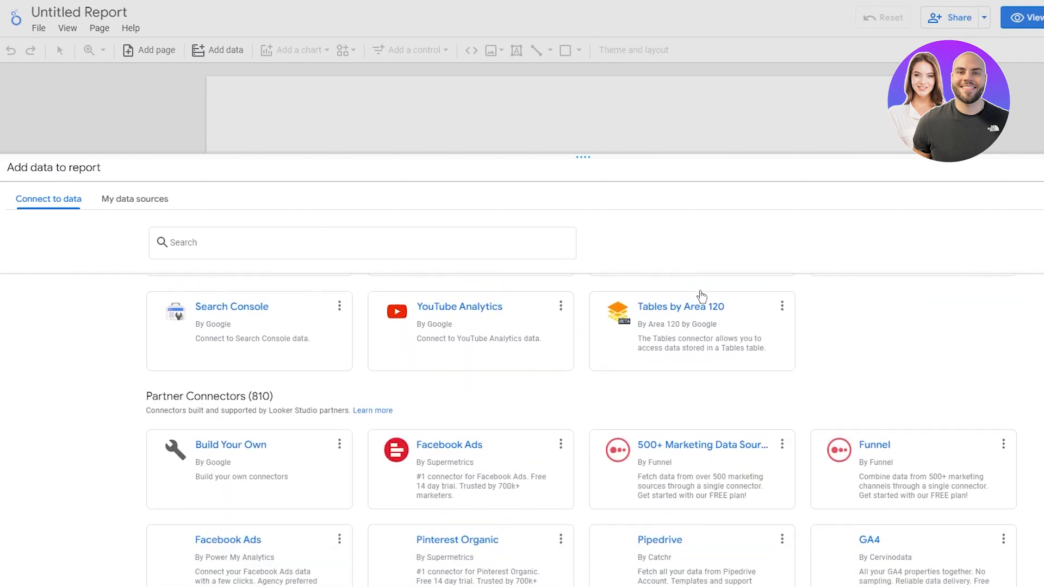
scroll(down, 3)
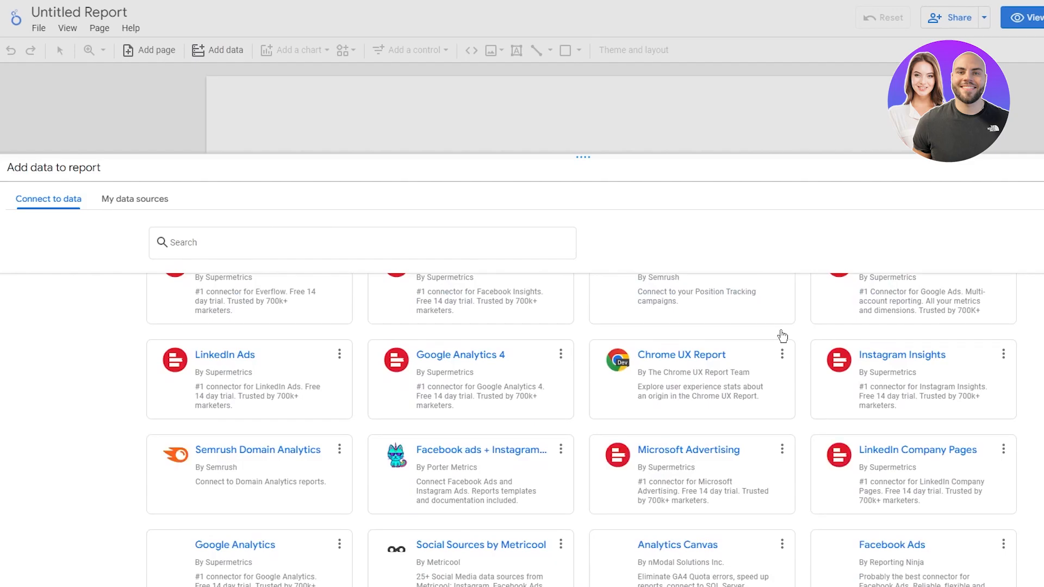
scroll(down, 3)
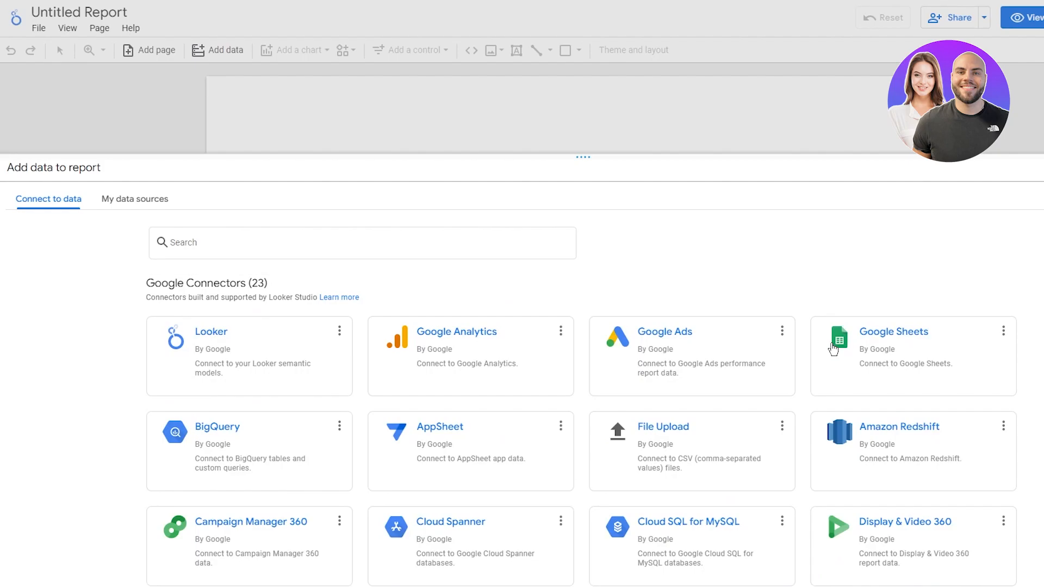
- Select the Google Analytics connector and authorize access to Analytics accounts
click(134, 199)
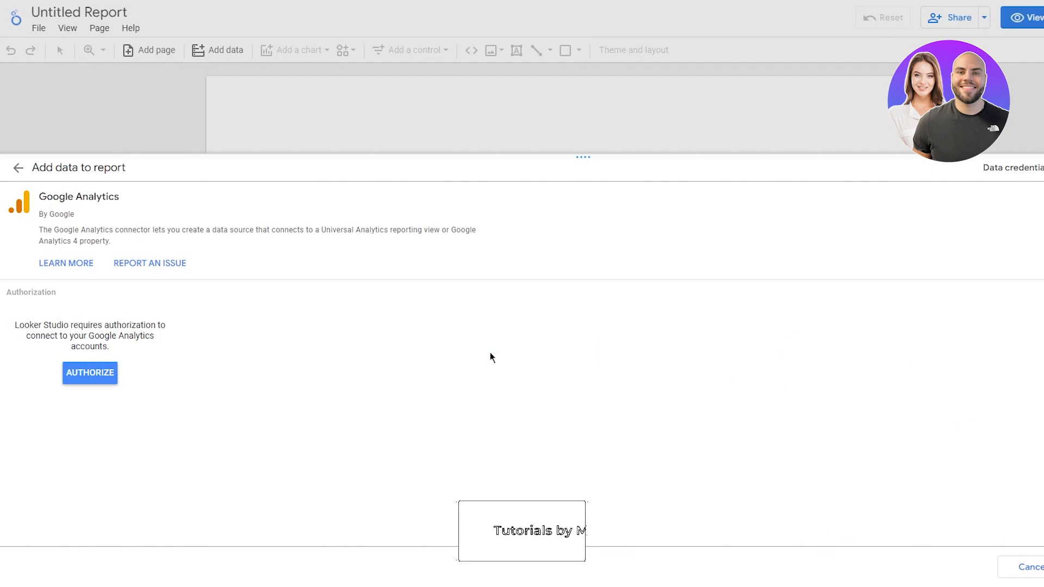
mouse_move(404, 298)
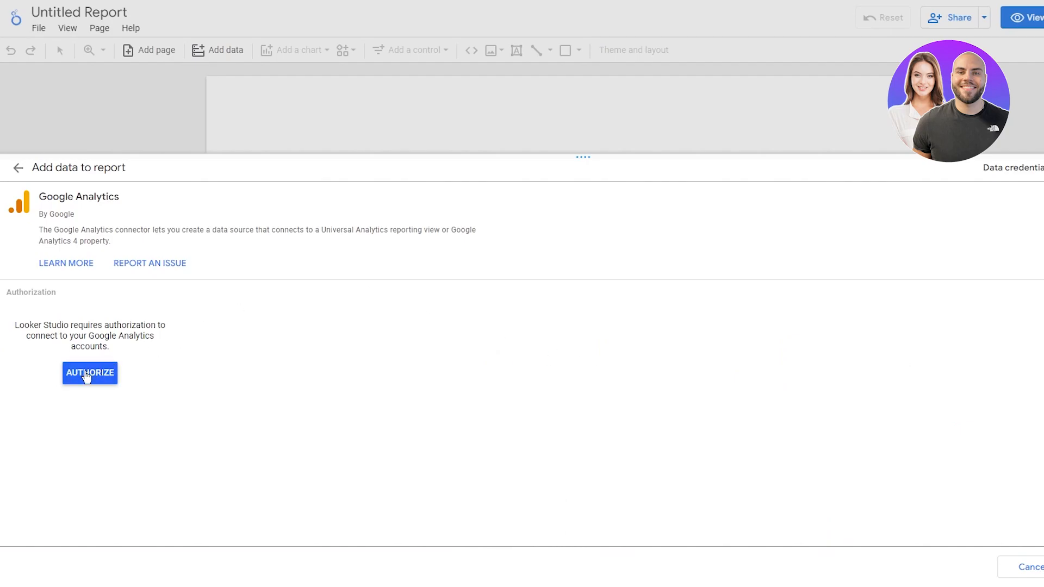
click(89, 372)
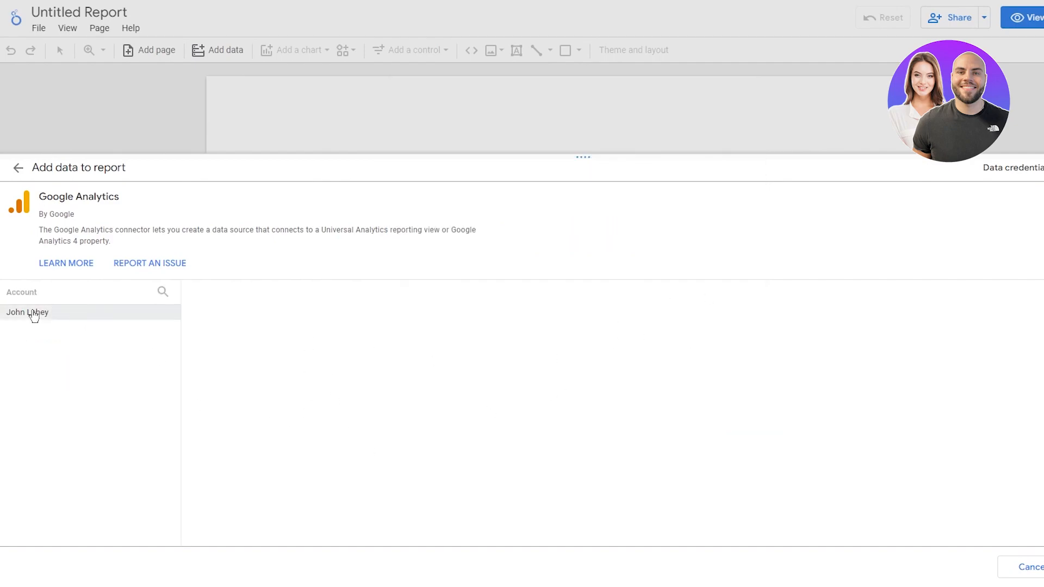
- Add the Electronics . co GA4 property to the report, suppressing future confirmations
click(27, 312)
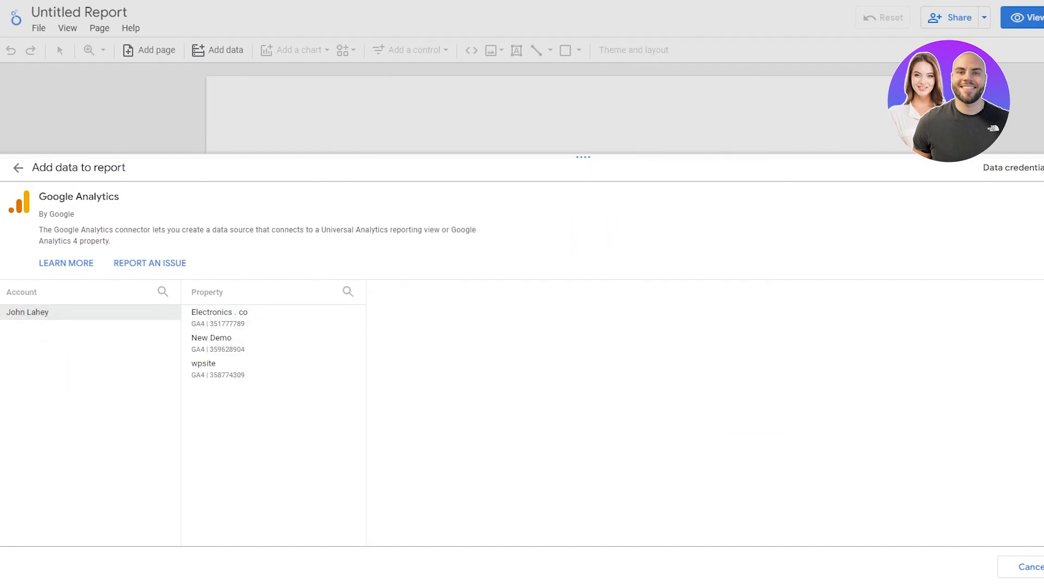
mouse_move(626, 277)
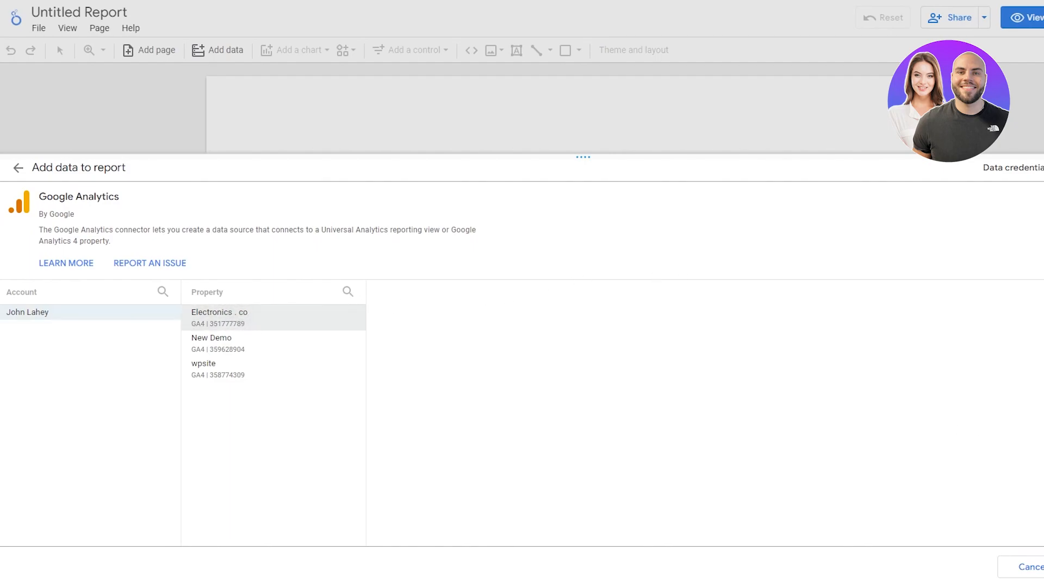
click(220, 318)
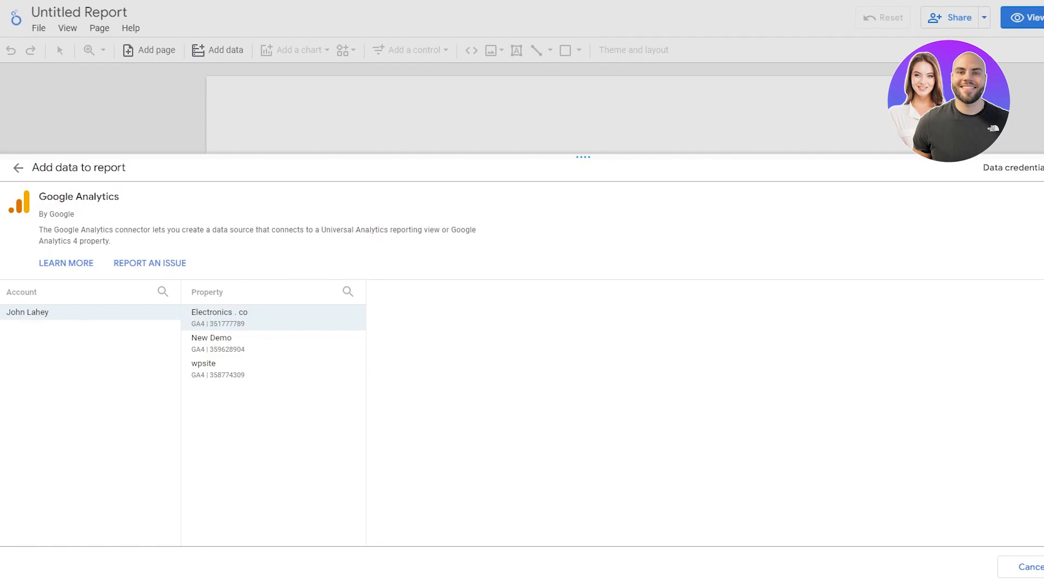
click(219, 317)
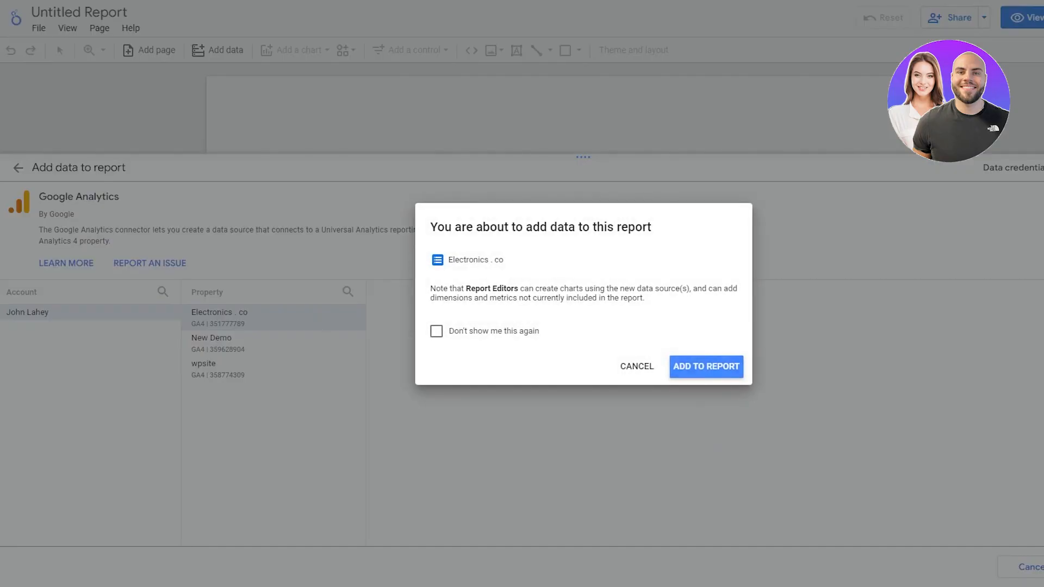
mouse_move(833, 471)
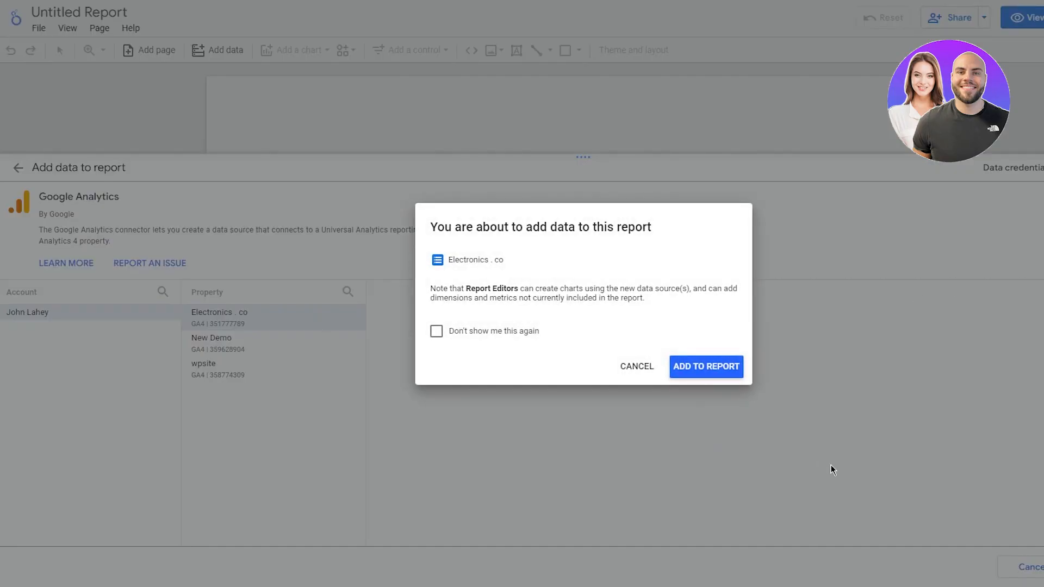
click(436, 331)
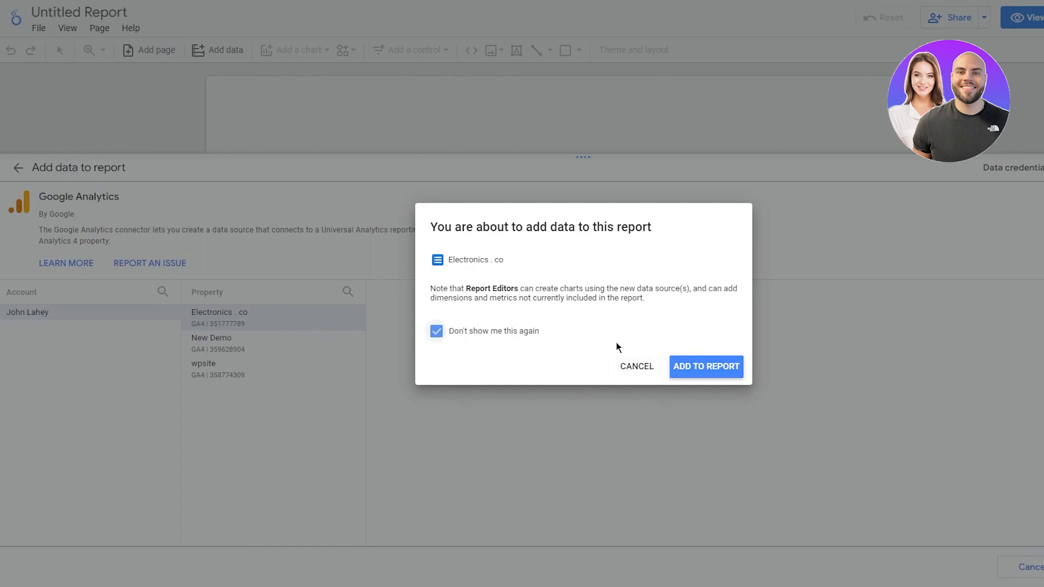
click(706, 366)
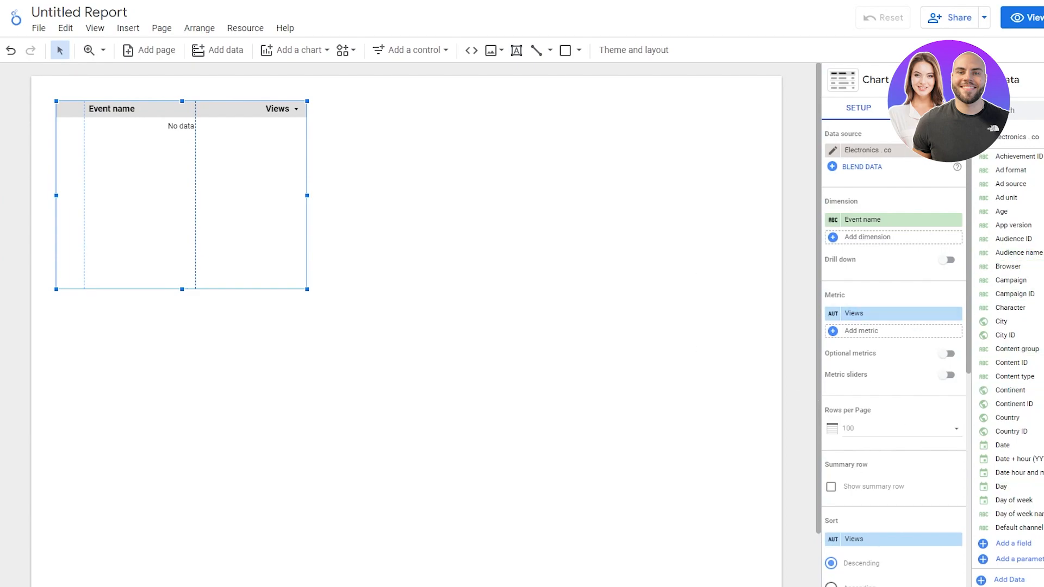
mouse_move(488, 217)
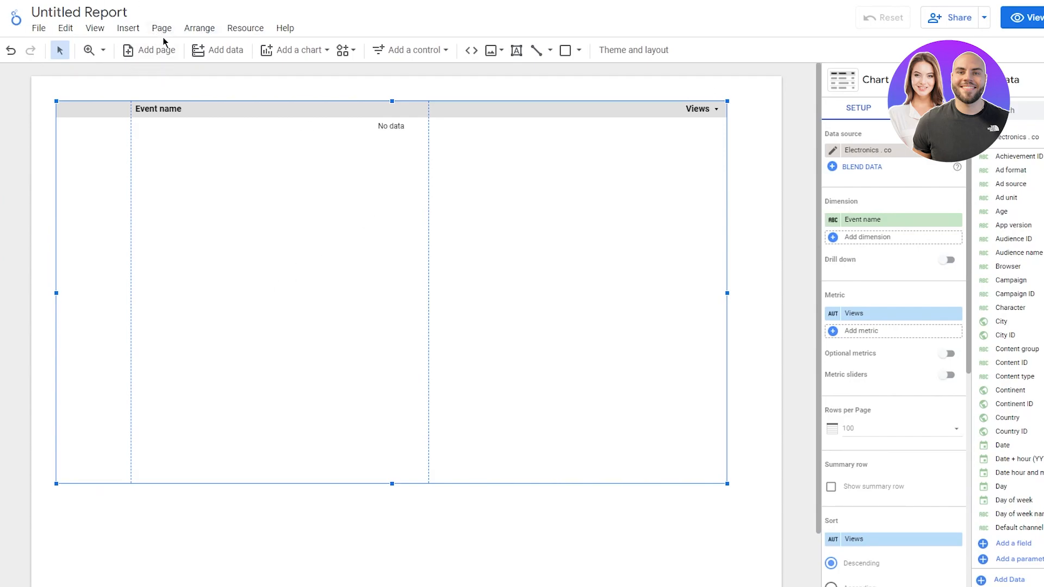
- Open the Insert menu to view available chart types
click(127, 27)
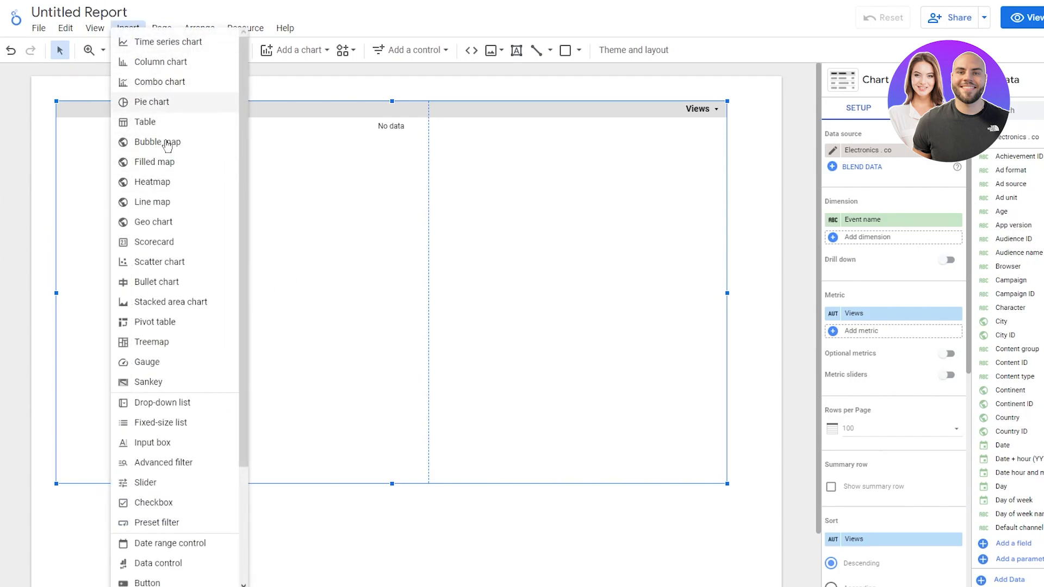
mouse_move(166, 166)
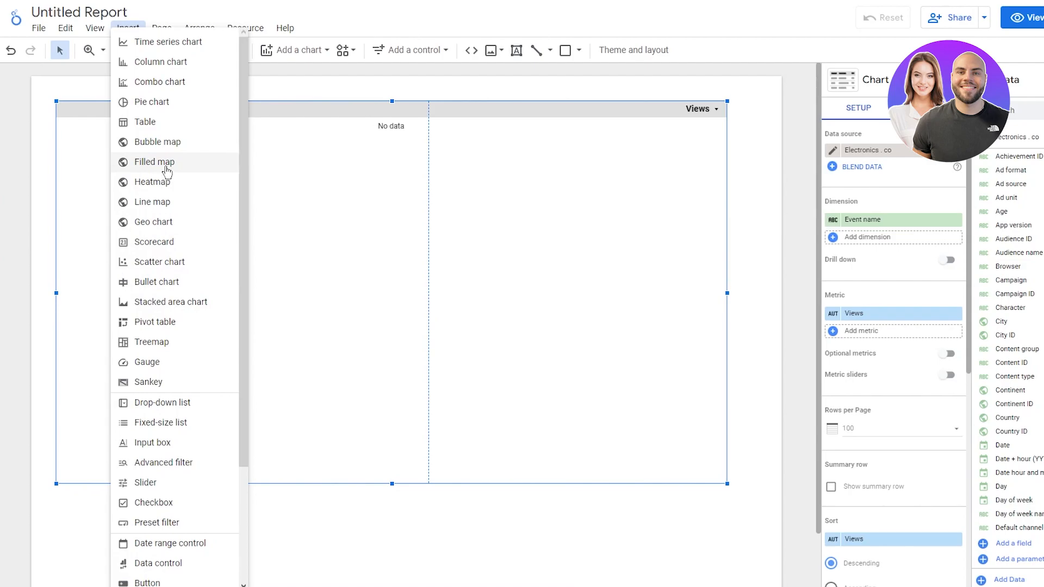
mouse_move(163, 150)
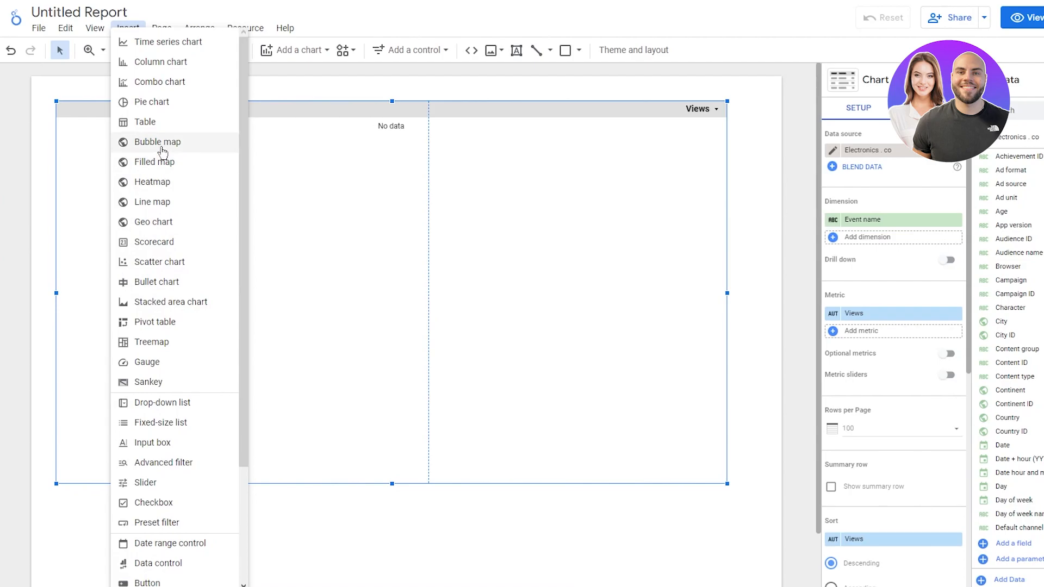
mouse_move(145, 351)
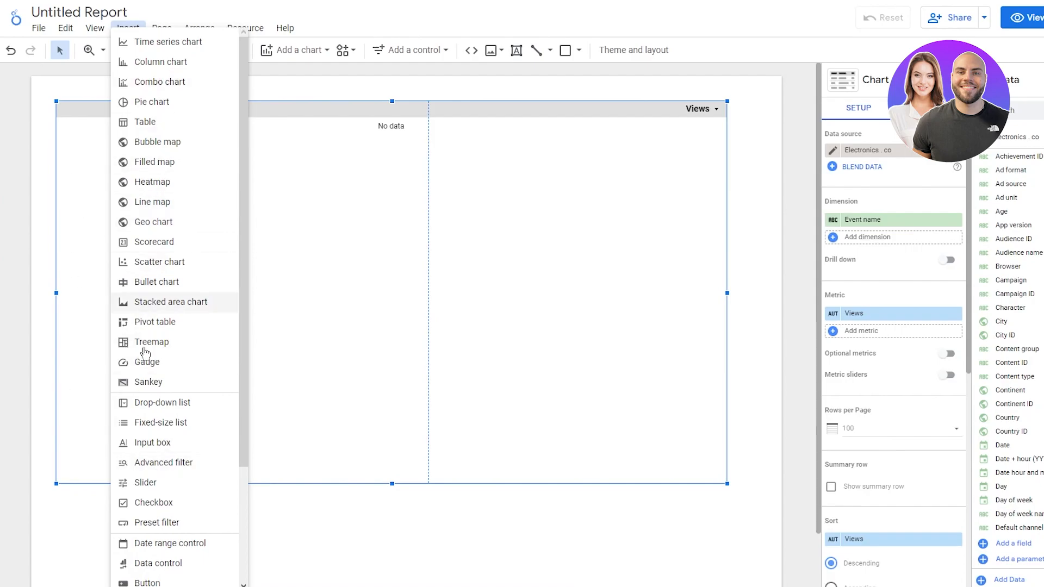
mouse_move(197, 291)
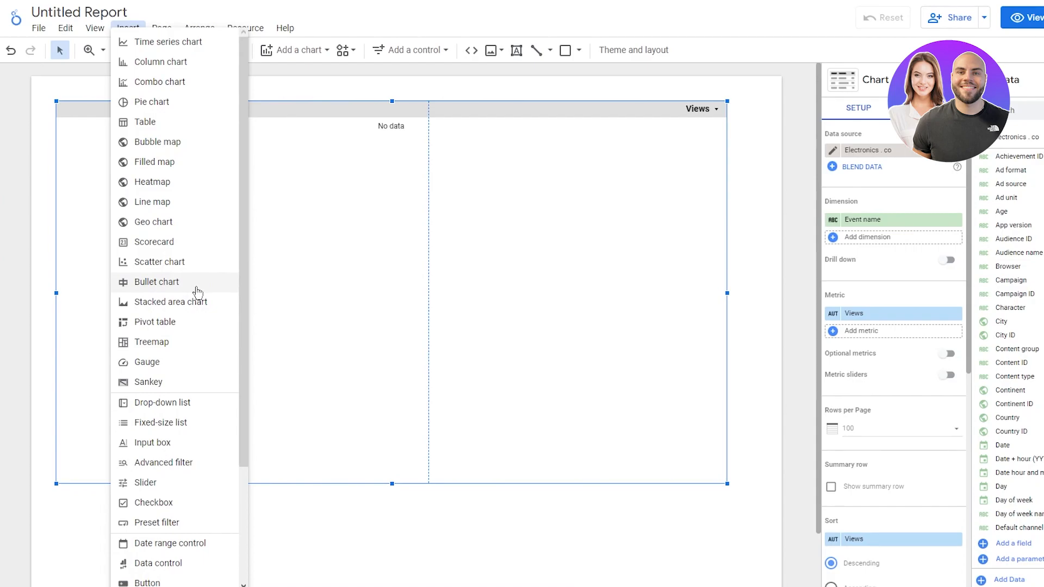
mouse_move(195, 292)
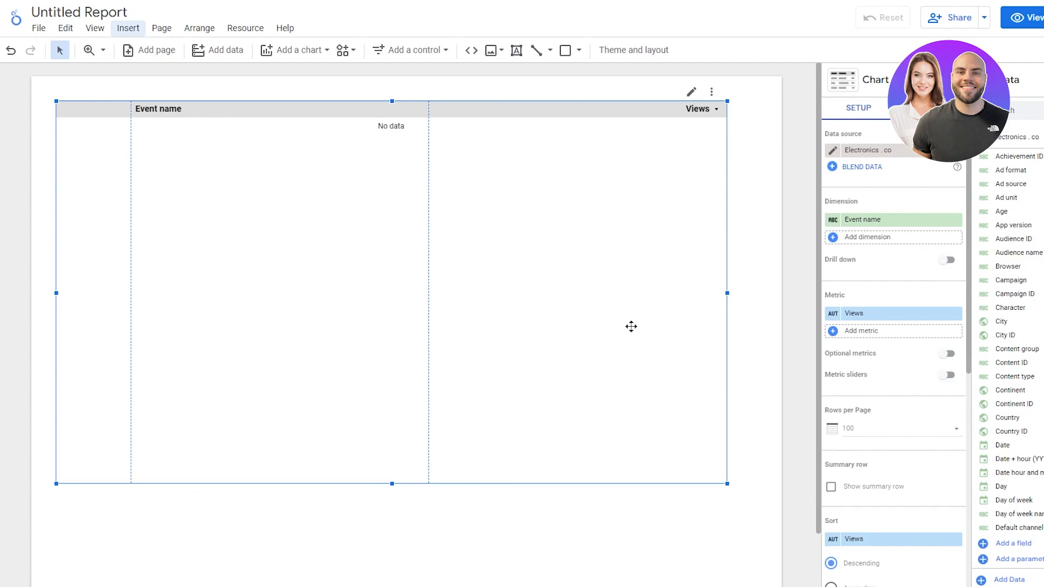
mouse_move(944, 238)
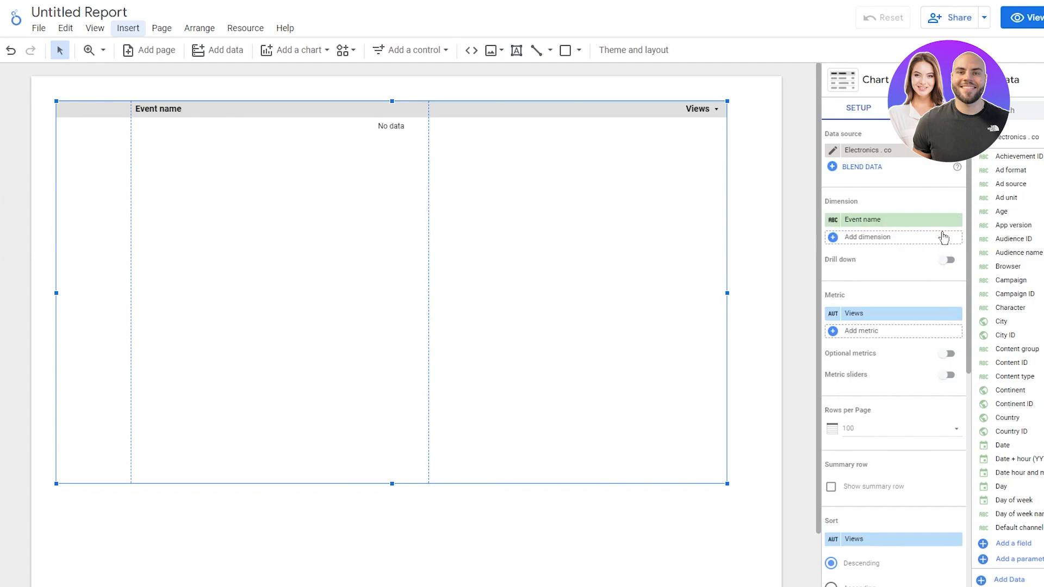
mouse_move(929, 240)
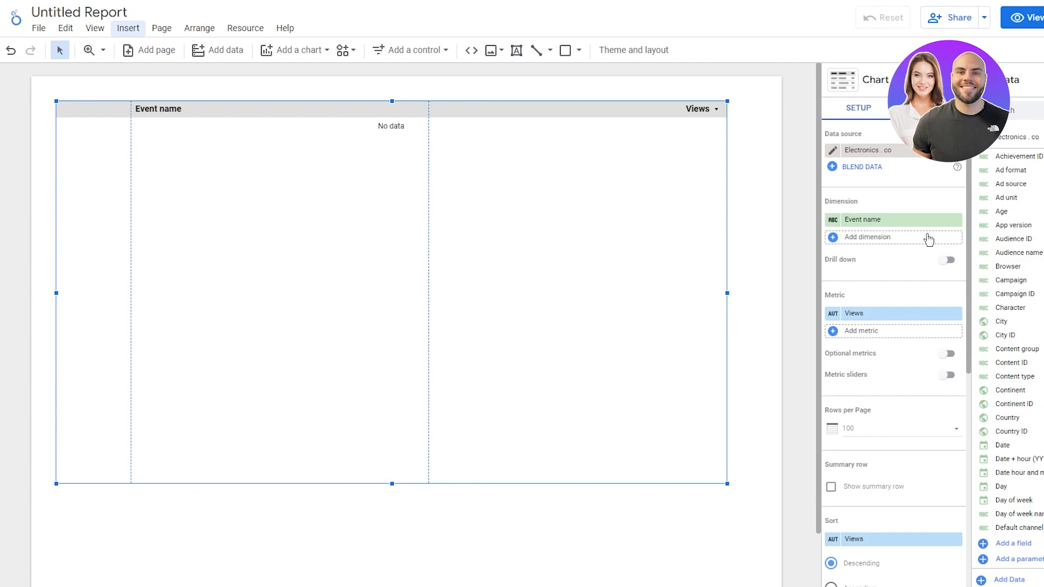
mouse_move(373, 108)
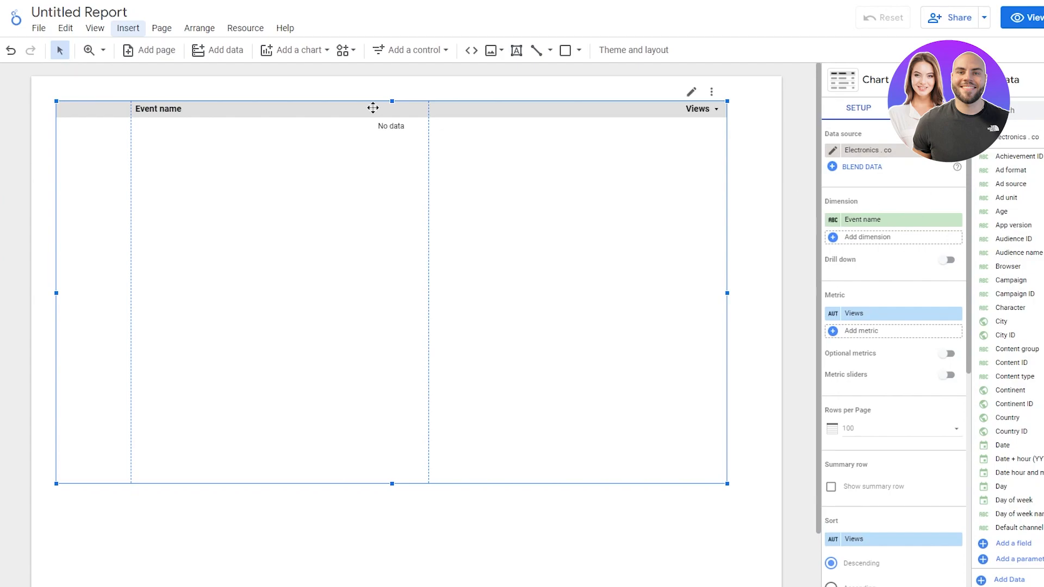
mouse_move(612, 280)
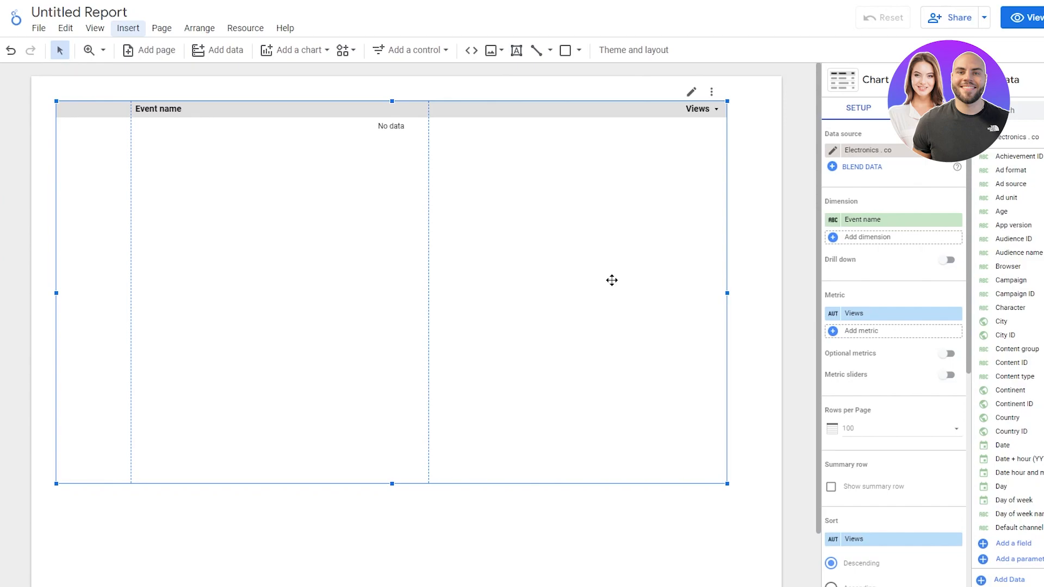
mouse_move(380, 294)
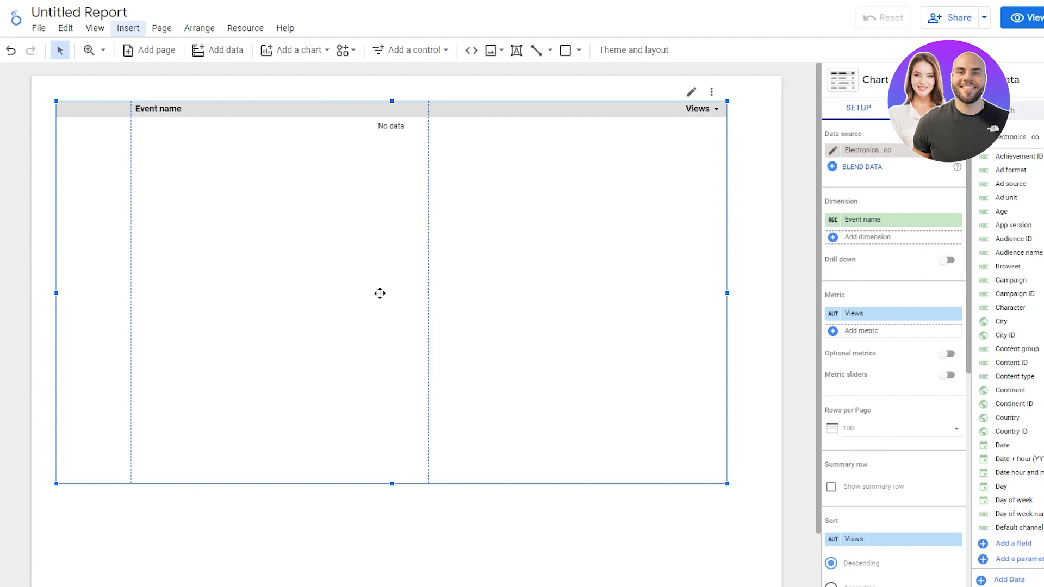
mouse_move(456, 329)
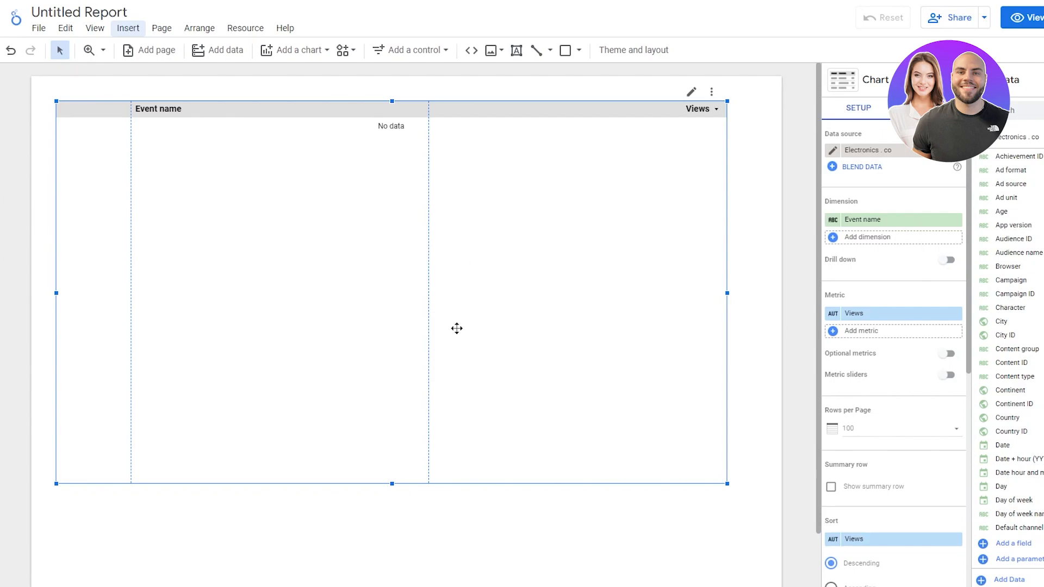
mouse_move(462, 327)
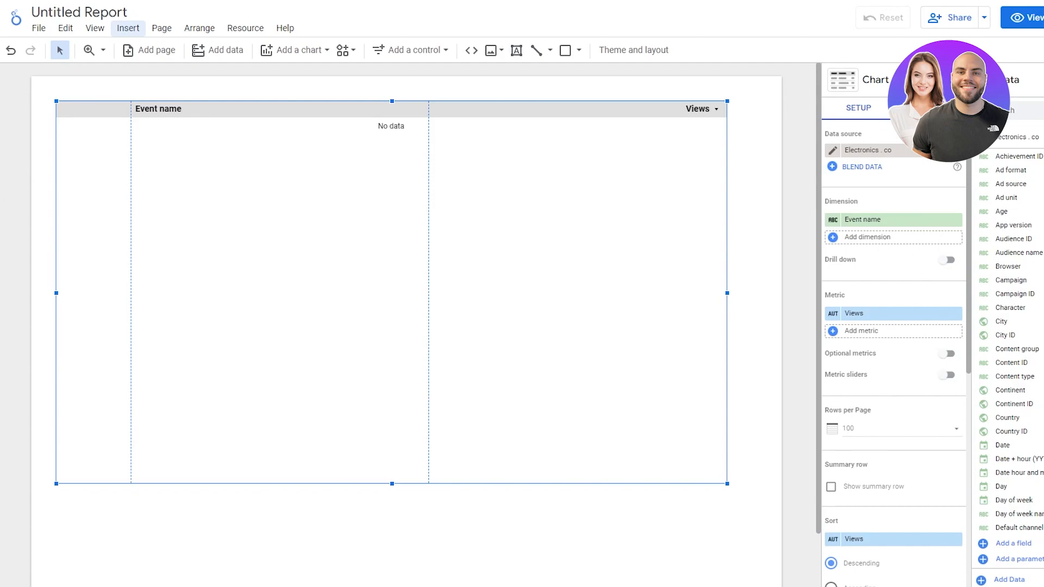
mouse_move(929, 252)
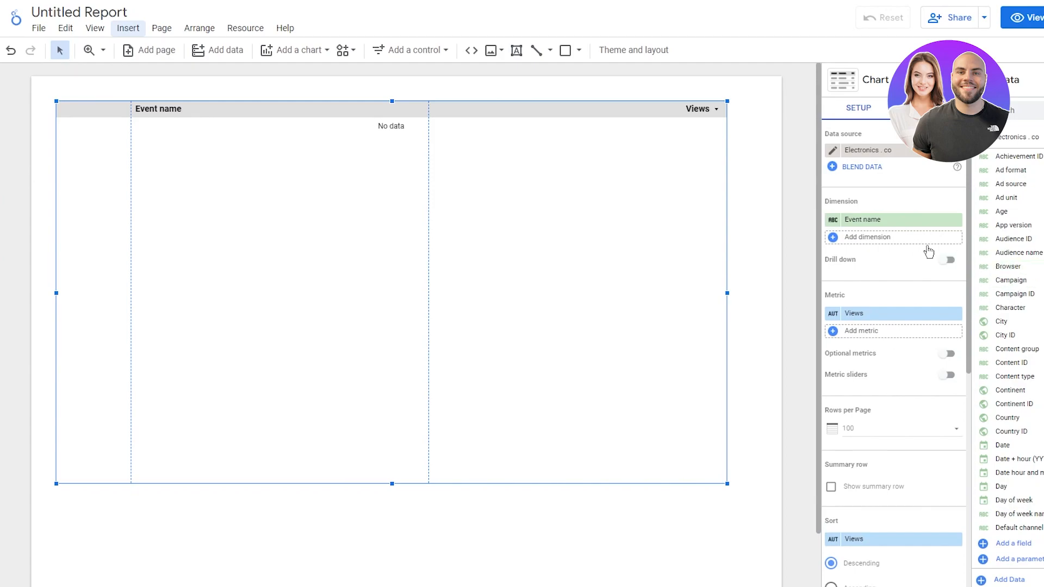
mouse_move(863, 219)
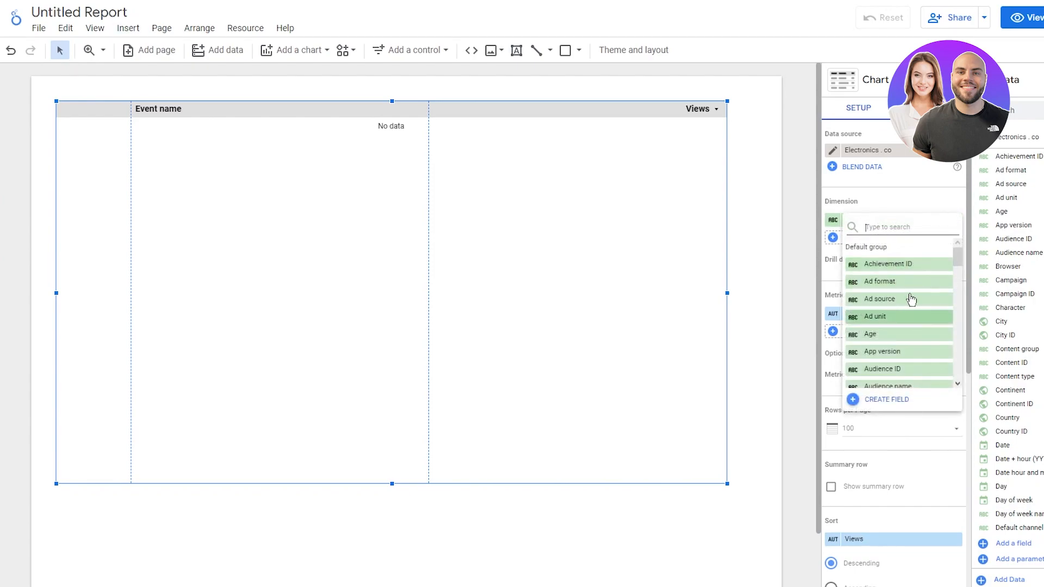
mouse_move(936, 281)
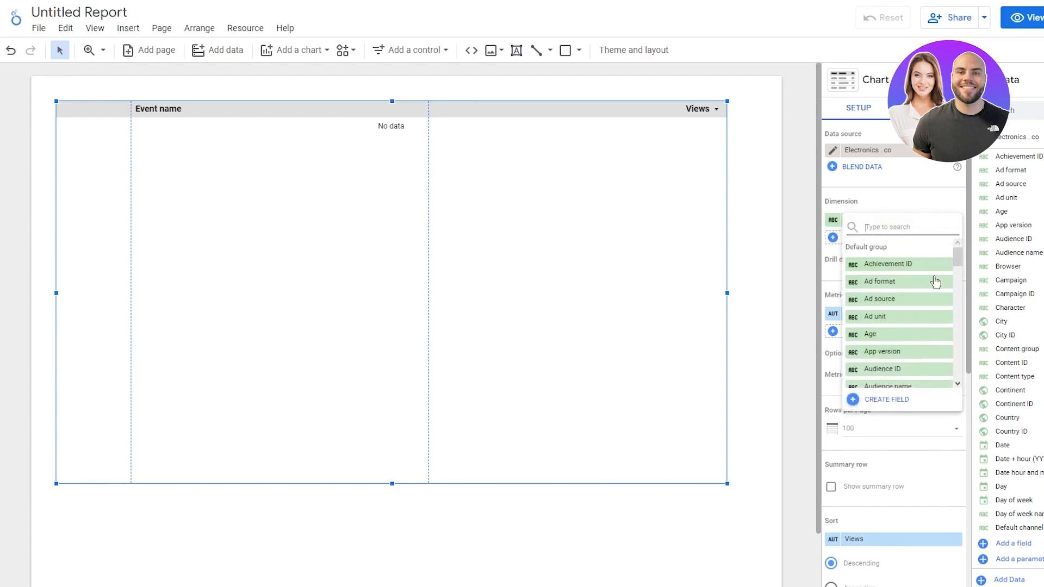
- Swap the Event name dimension for Session default channel group via search
text(session de)
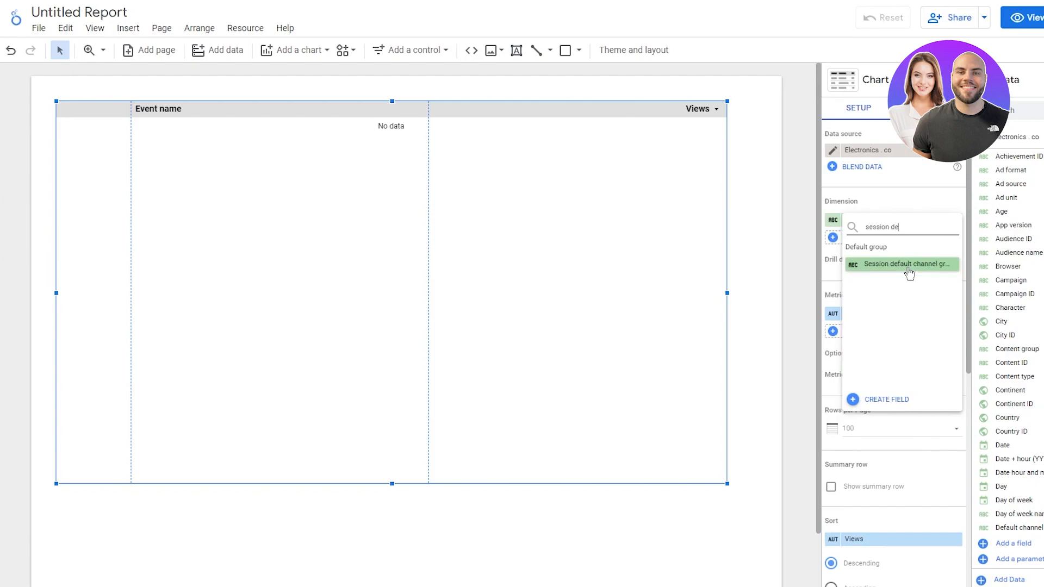
click(905, 264)
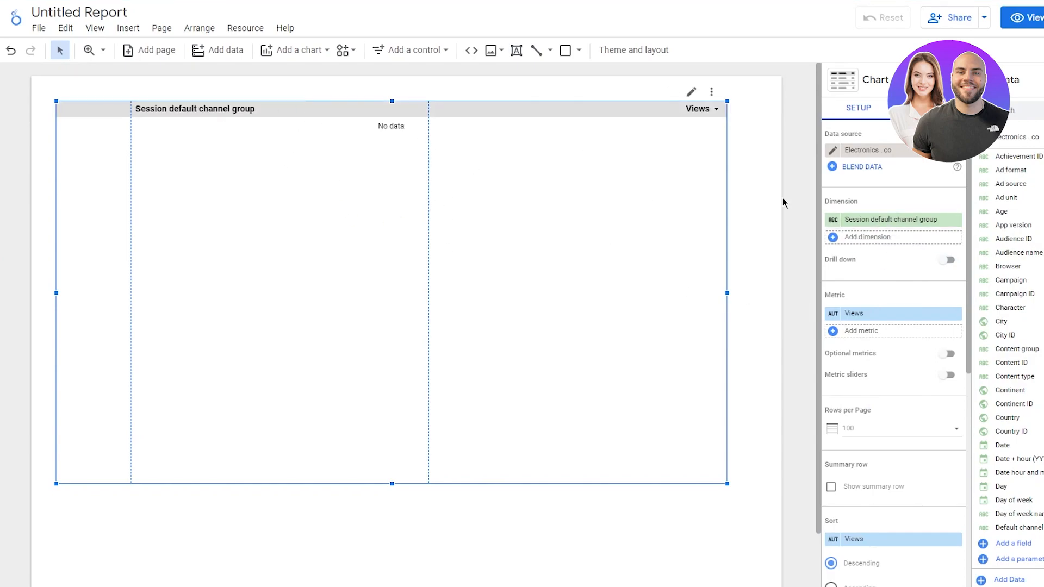
mouse_move(959, 352)
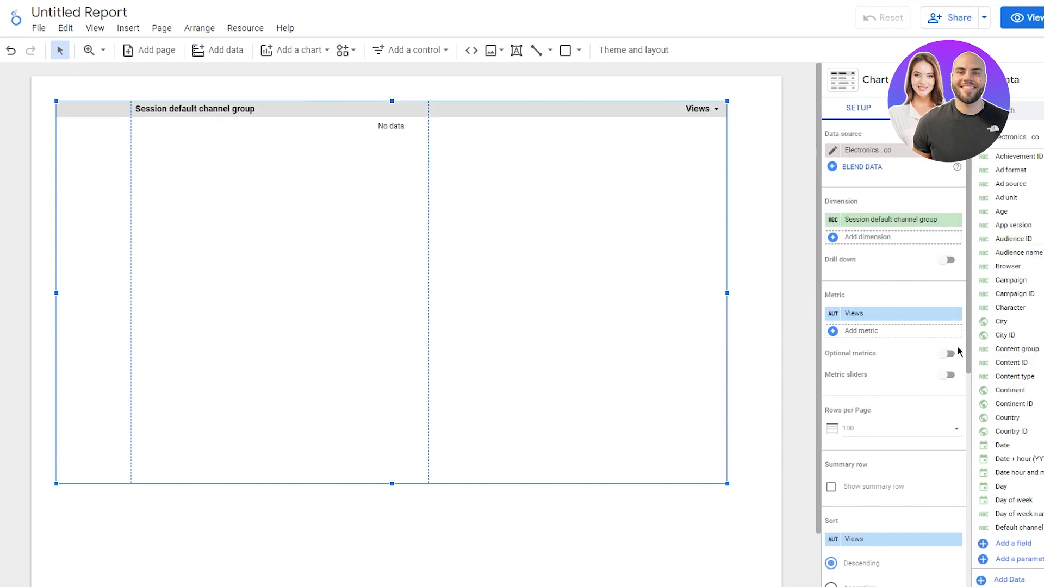
- Turn on optional metrics and add ARPU and Average purchase revenue columns
click(947, 354)
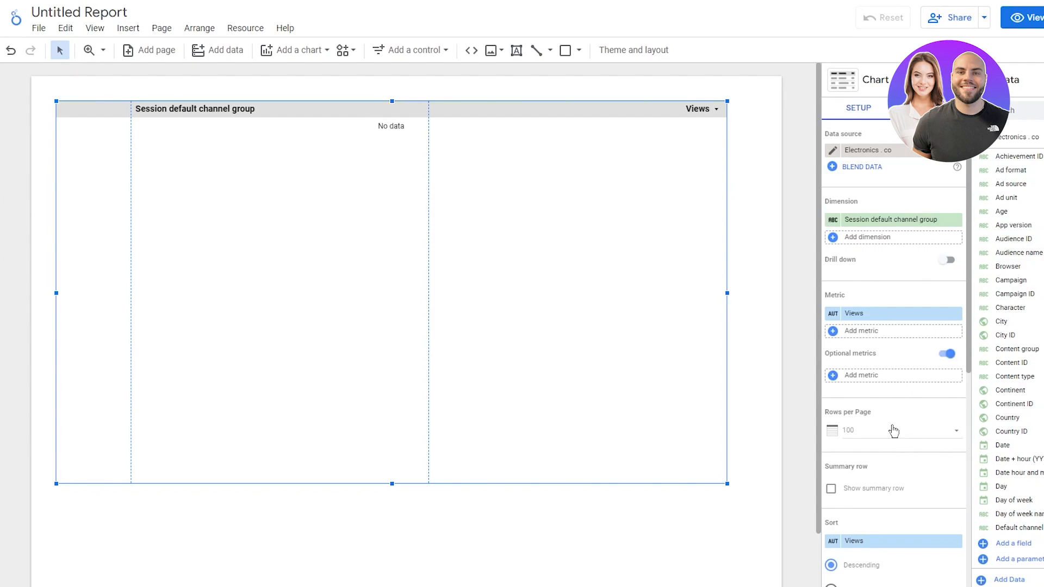
mouse_move(907, 371)
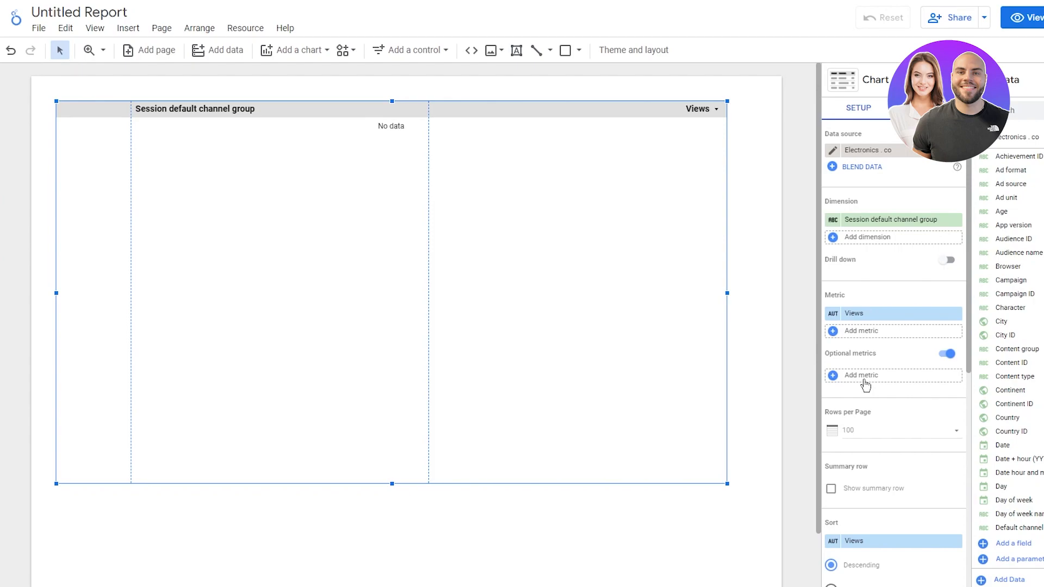
mouse_move(858, 336)
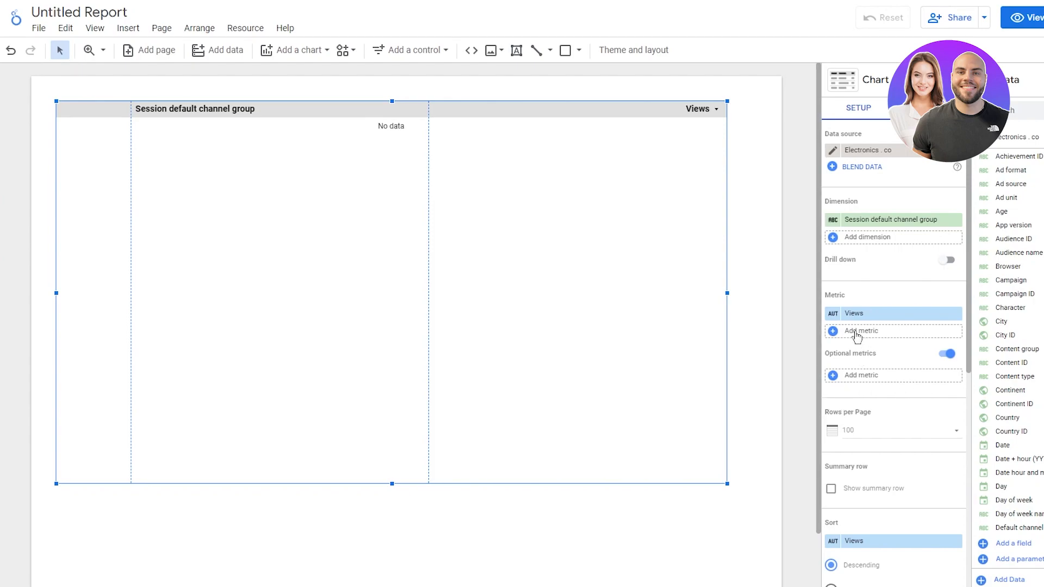
click(860, 332)
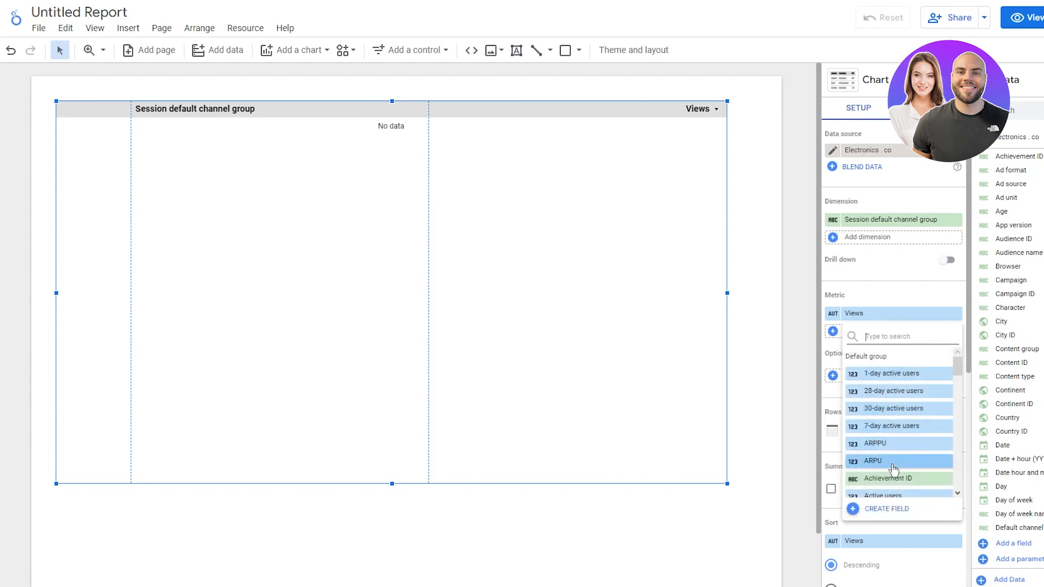
click(873, 461)
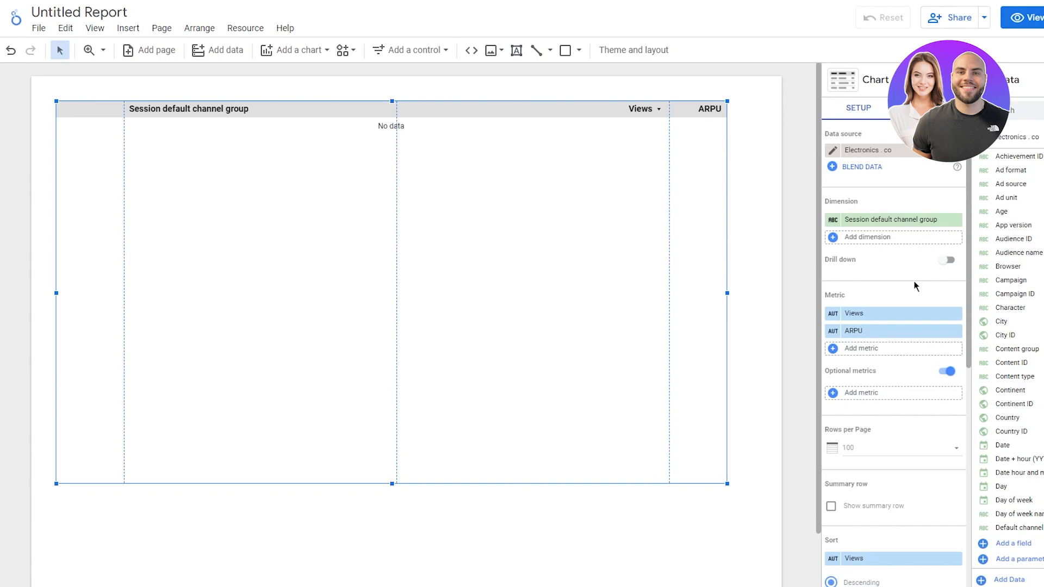
mouse_move(879, 353)
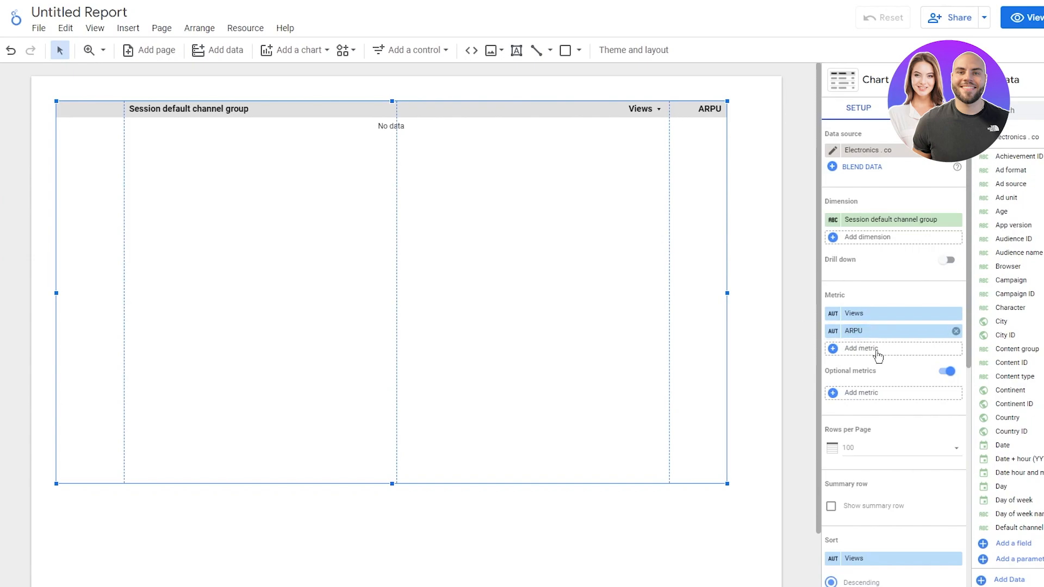
click(878, 348)
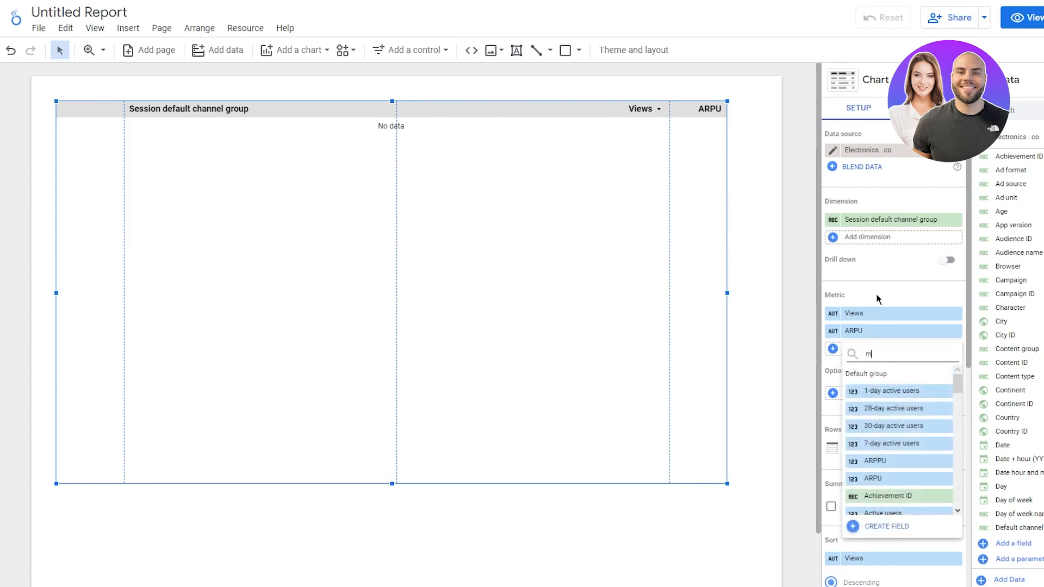
key(Backspace)
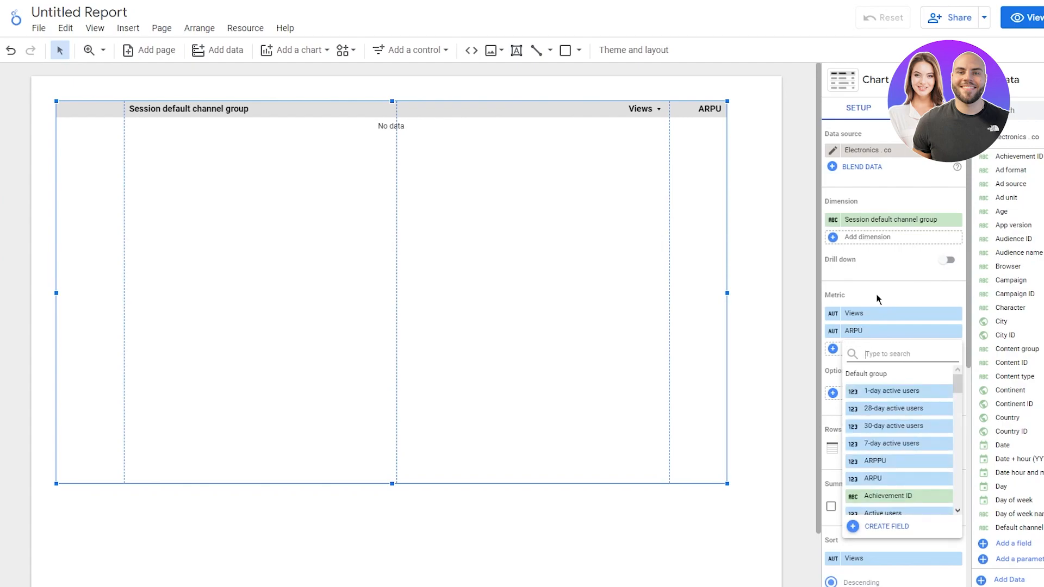
text(as)
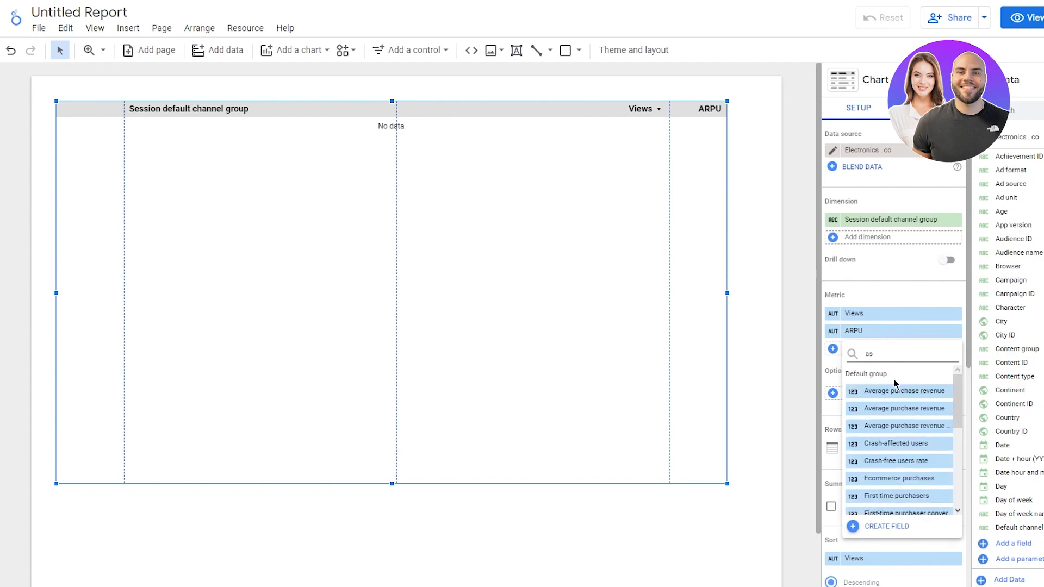
click(903, 391)
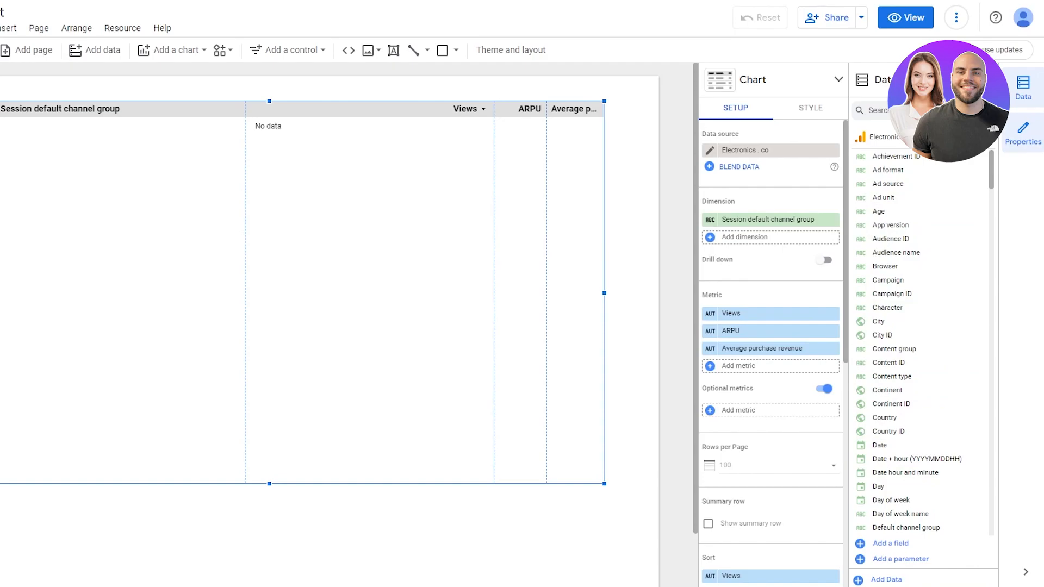
mouse_move(932, 287)
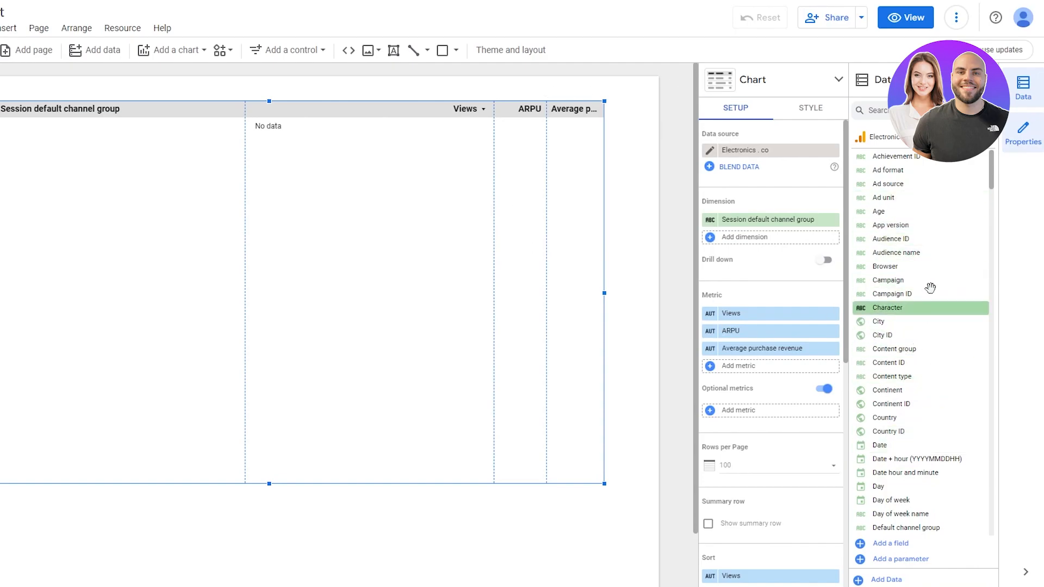
mouse_move(788, 395)
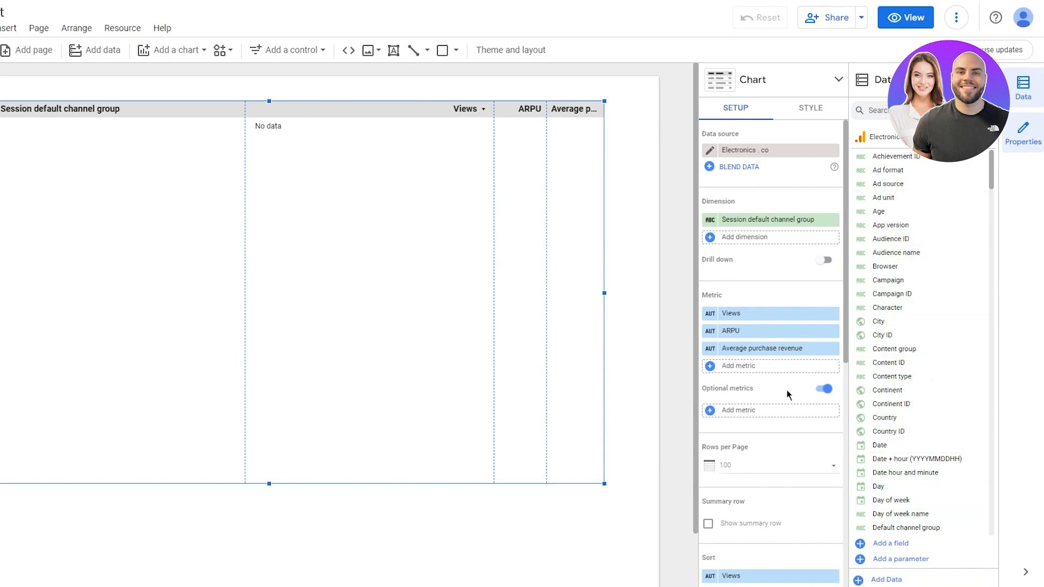
scroll(down, 3)
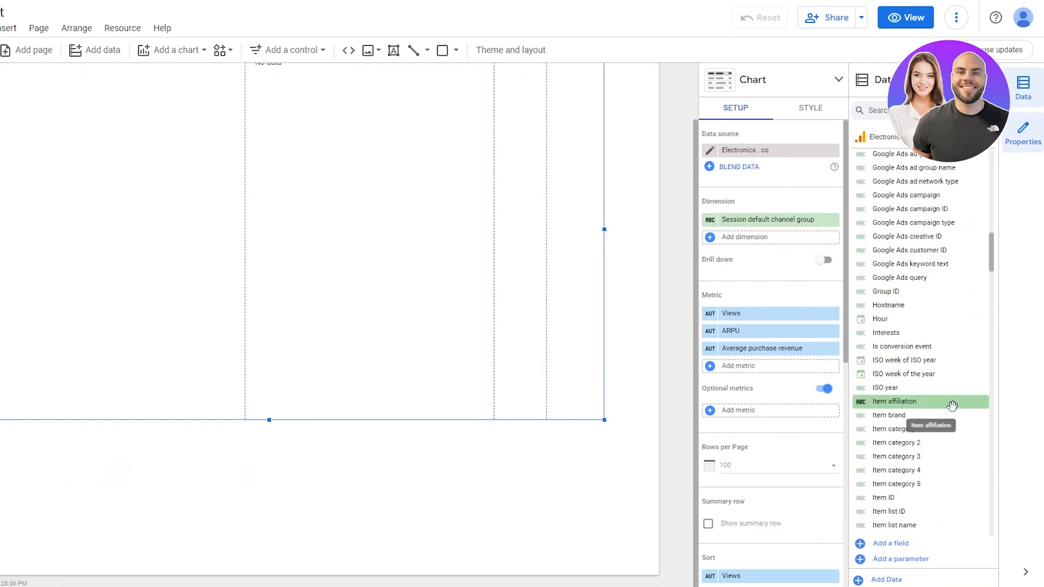
scroll(down, 3)
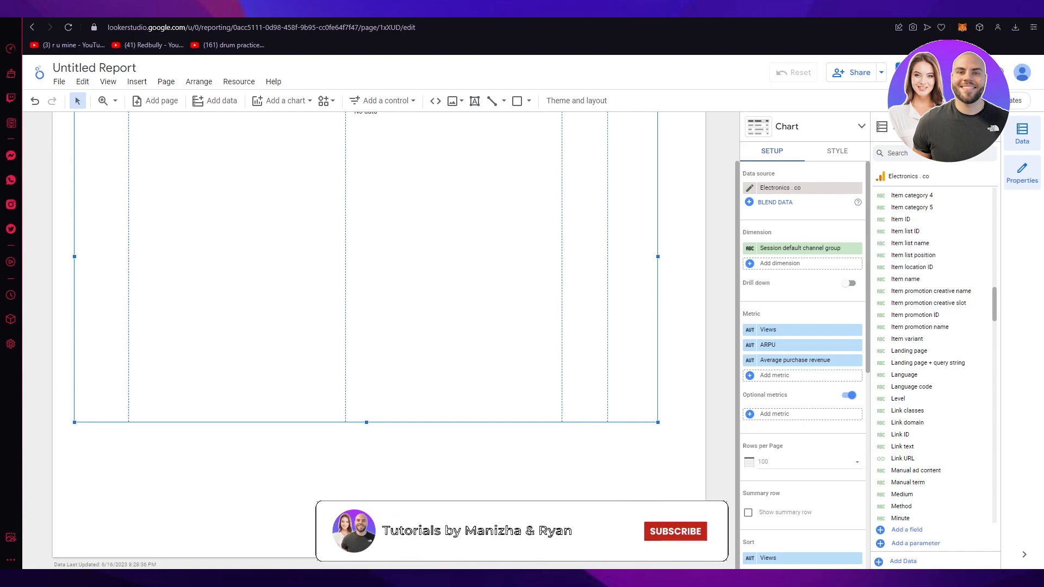
click(675, 531)
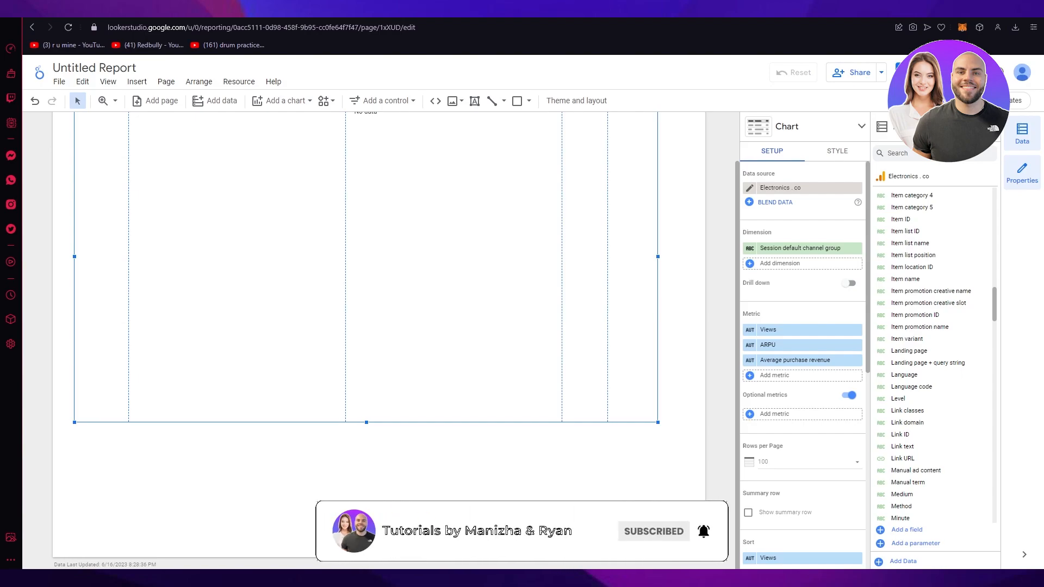